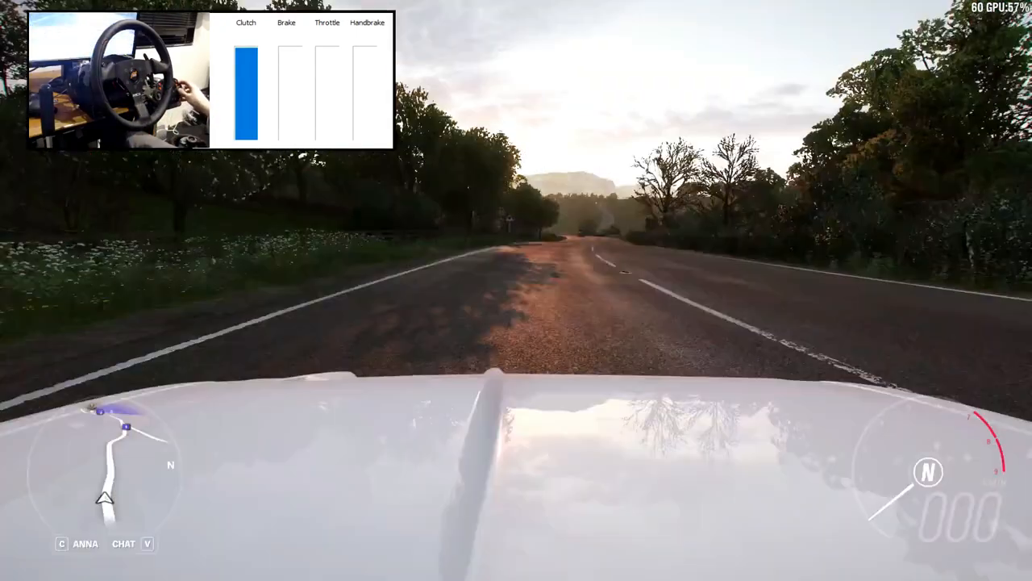
# - Cycle the driving camera from the bonnet view to the chase view behind the car
pyautogui.press('v')
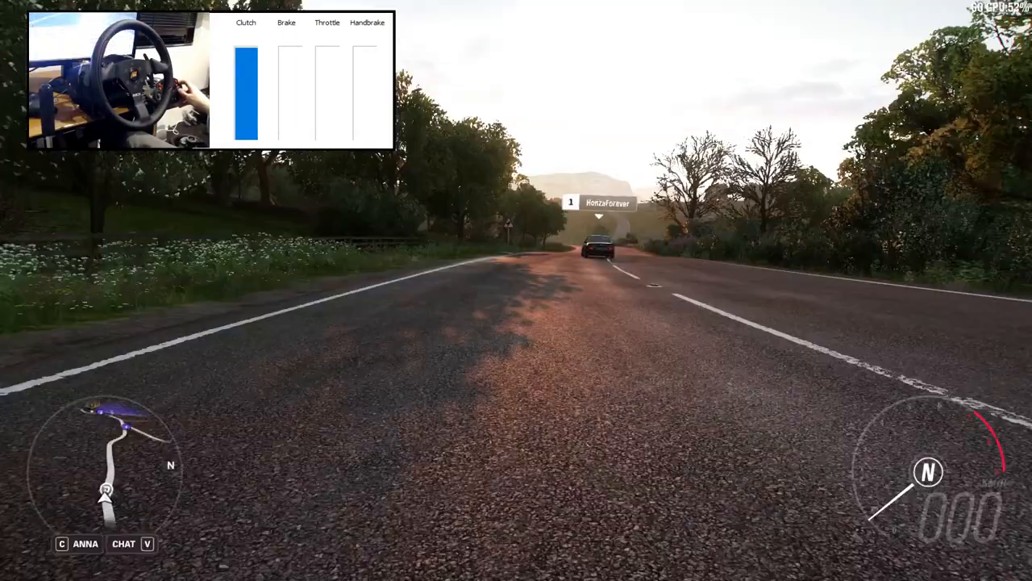
pyautogui.press('v')
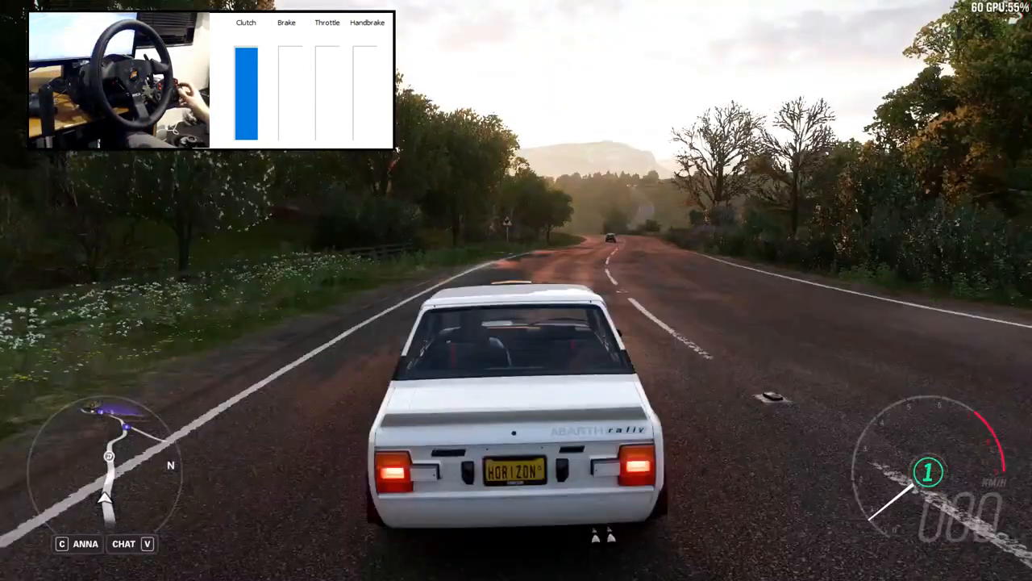
pyautogui.press('v')
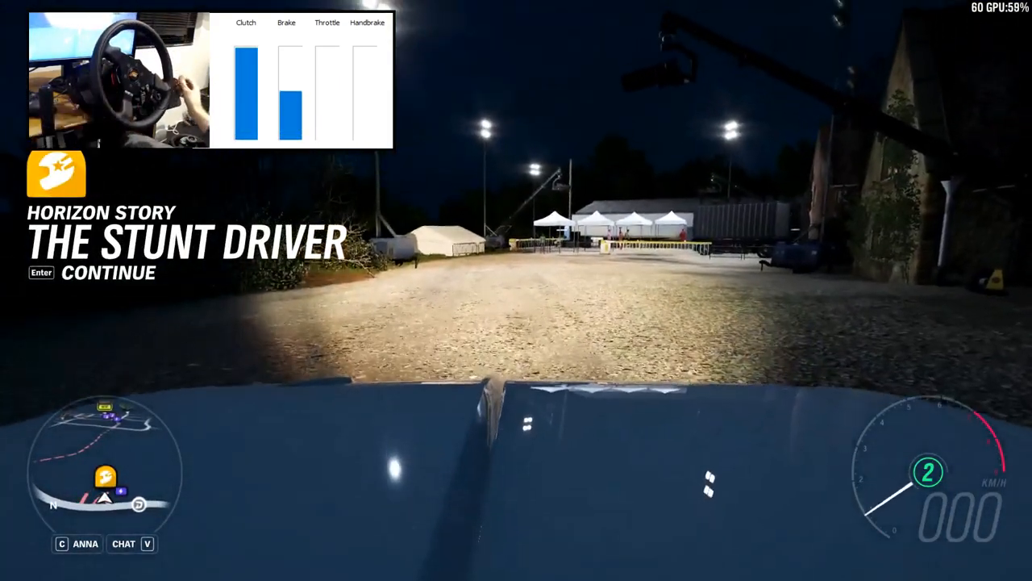
# - Start The Stunt Driver story and choose Select Chapter from its menu
pyautogui.press('Enter')
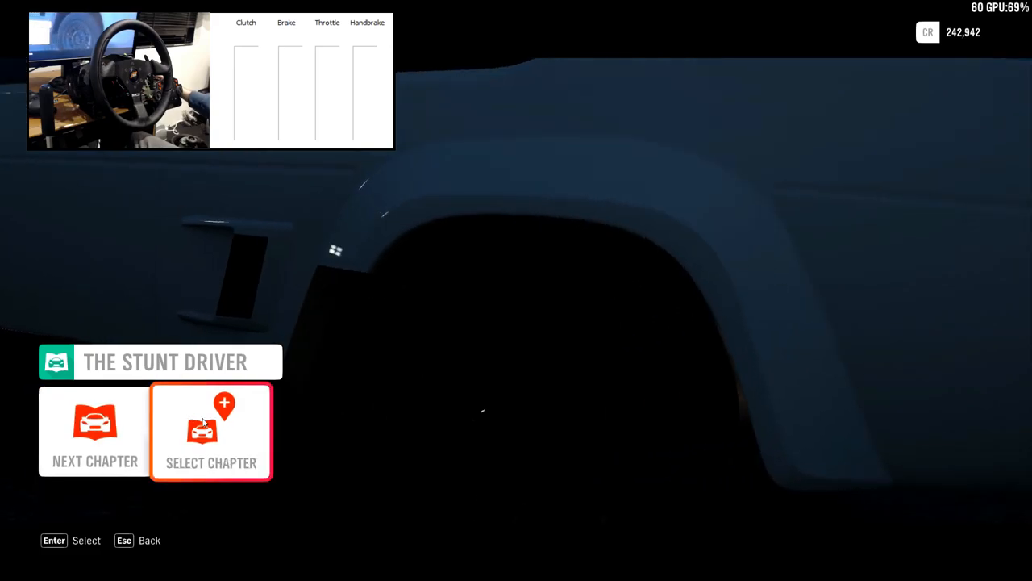
pyautogui.click(211, 431)
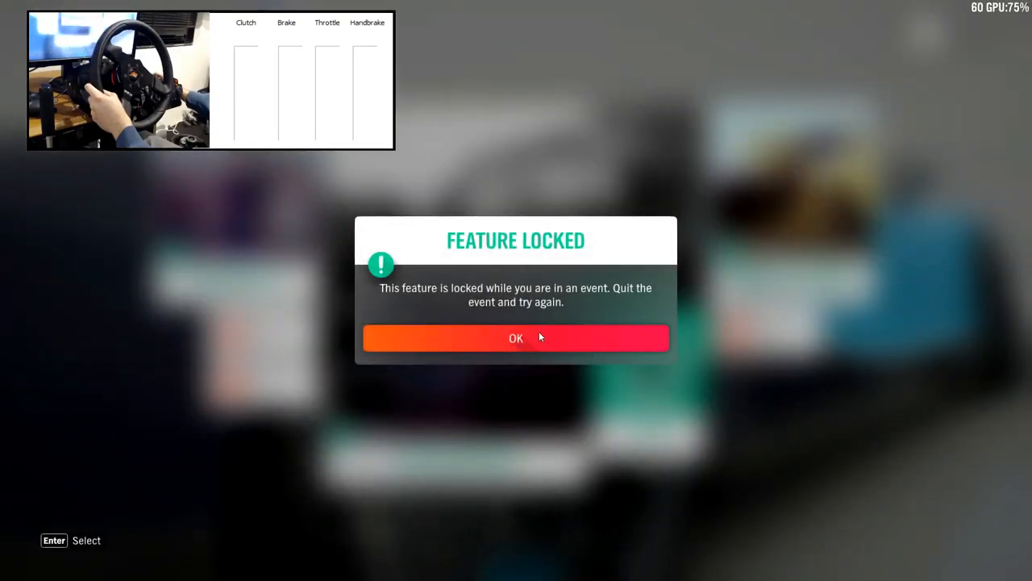
# - Confirm OK on the Feature Locked notice, returning to the settings menu
pyautogui.click(516, 337)
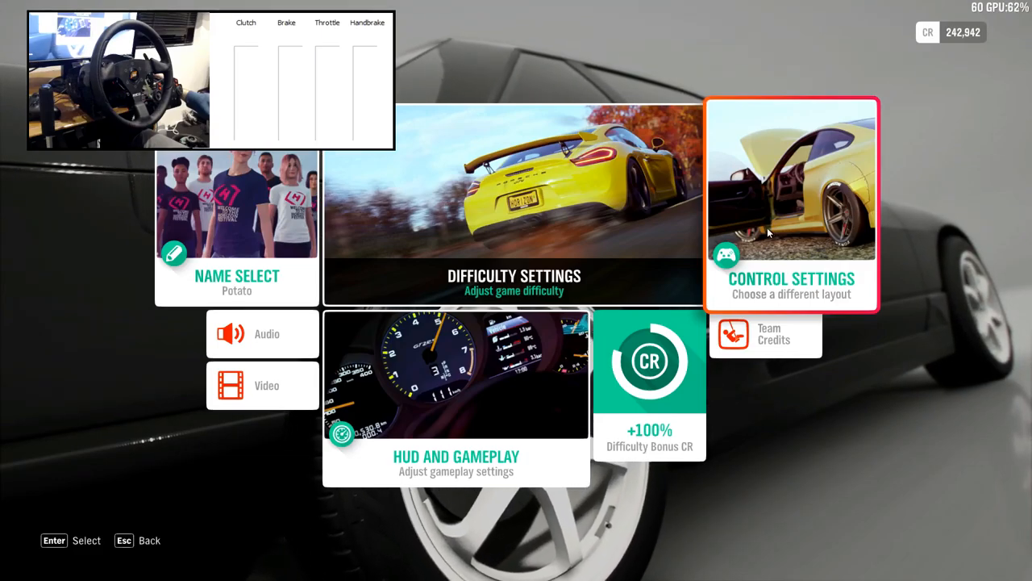
# - In Control Settings, switch to Custom Wheel Profile 2 and begin binding Accelerate to a wheel input
pyautogui.click(790, 203)
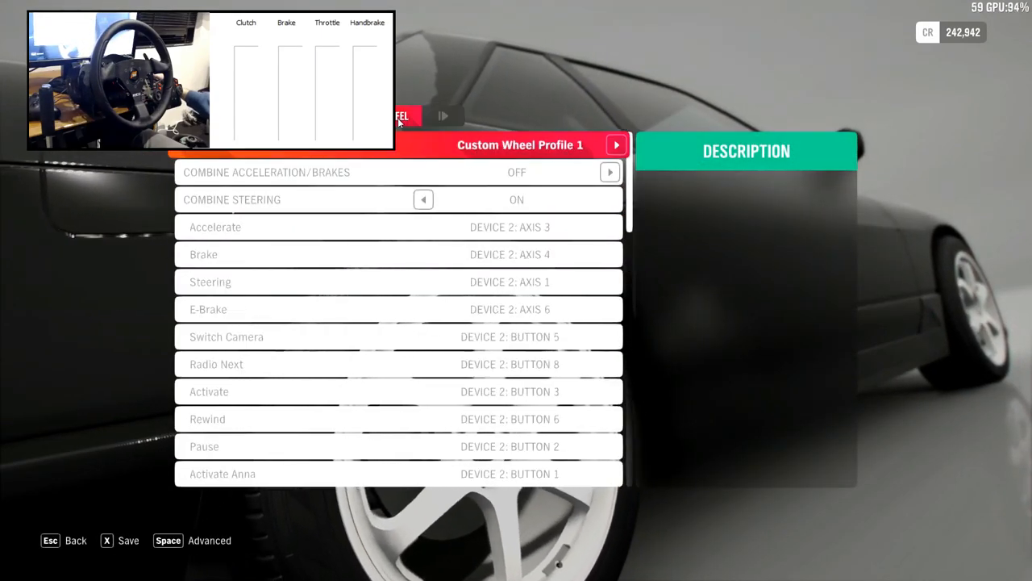
pyautogui.click(616, 145)
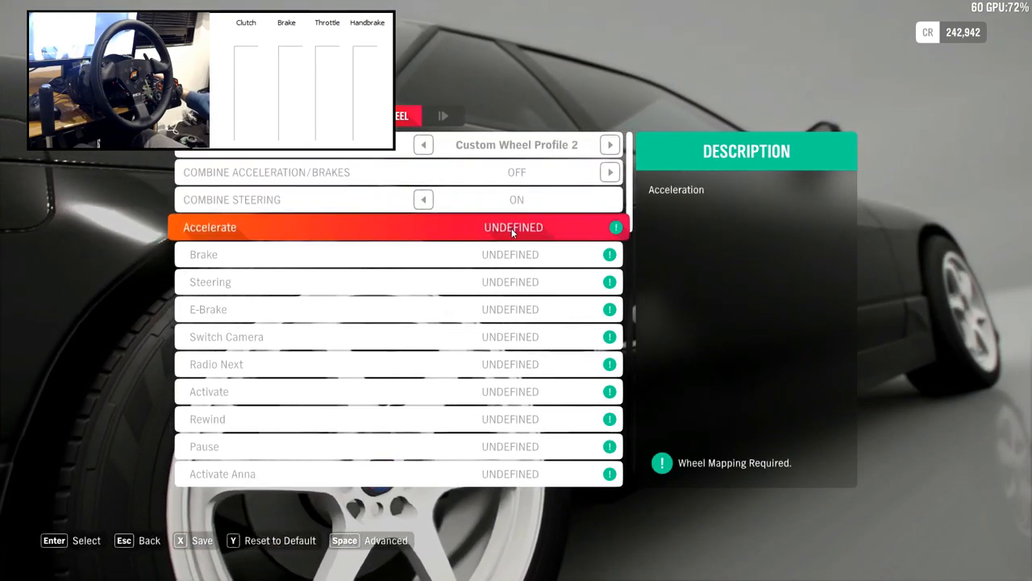
pyautogui.click(210, 281)
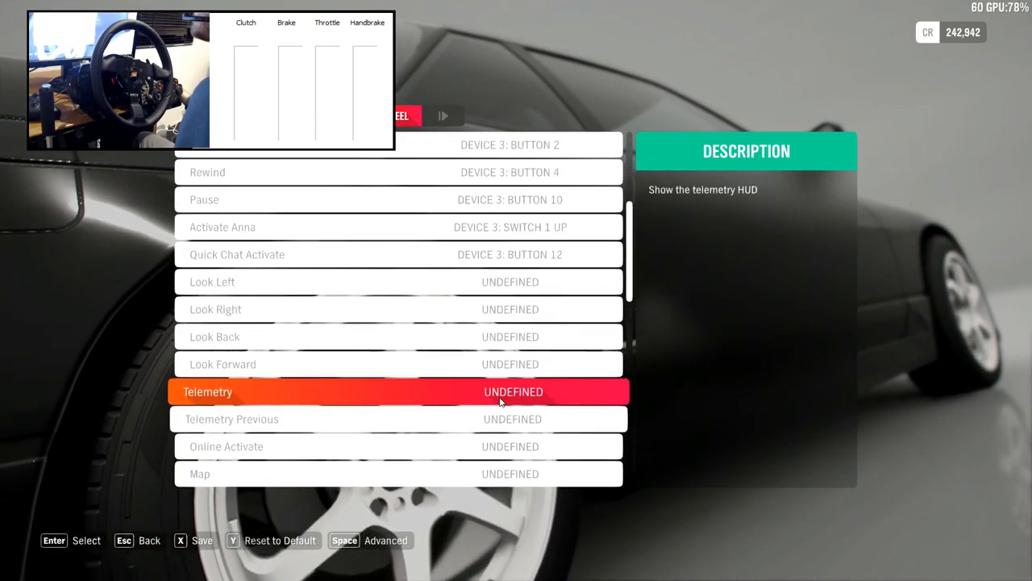
# - Bind wheel inputs to Shift Down, Horn, Clutch and Reverse Gear further down the mapping list
pyautogui.scroll(-3)
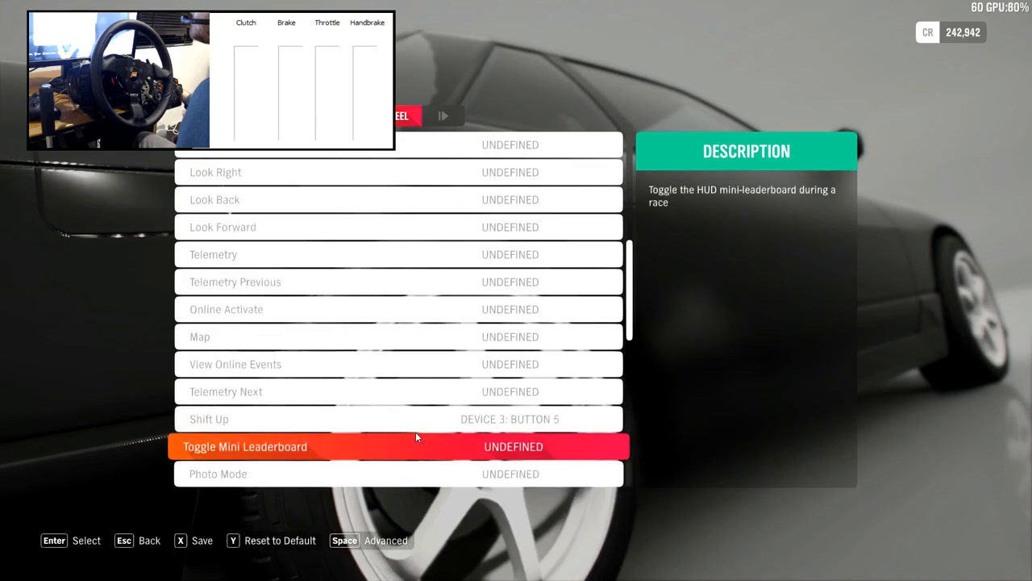
pyautogui.scroll(-3)
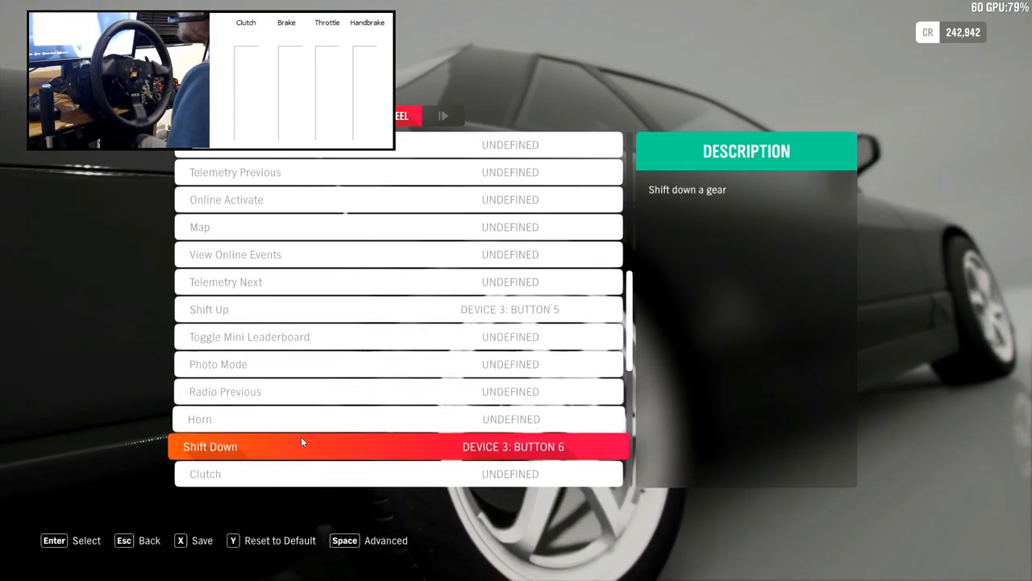
pyautogui.click(200, 420)
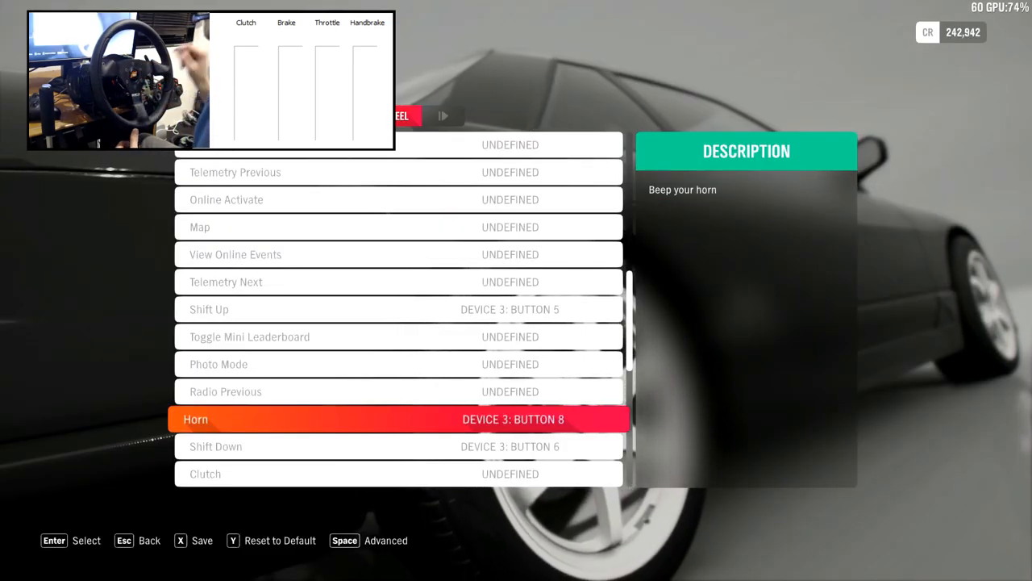
pyautogui.scroll(-3)
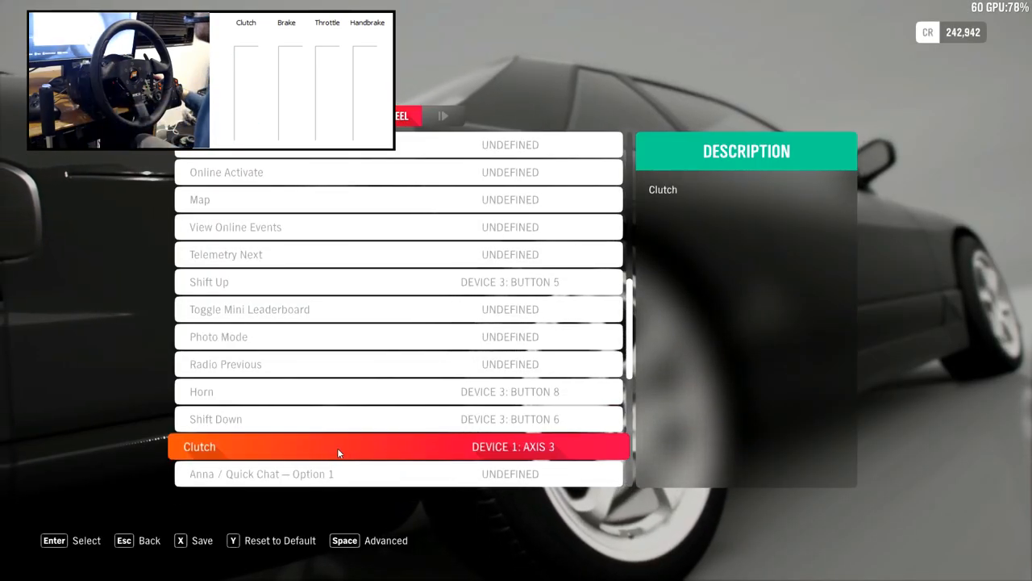
pyautogui.scroll(-3)
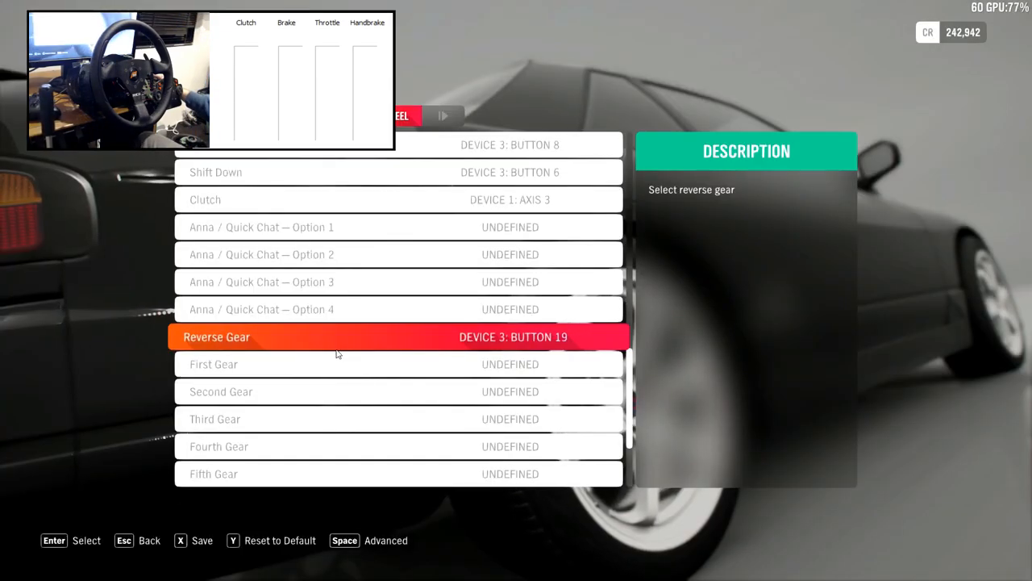
pyautogui.click(221, 392)
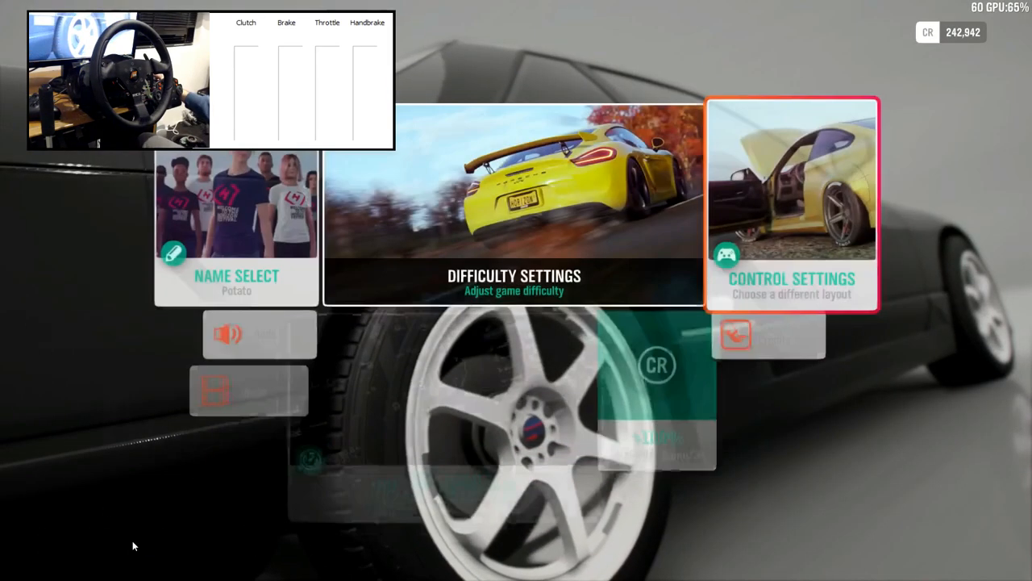
# - Reopen Control Settings to find Custom Wheel Profile 2 unmapped, then switch to File Explorer
pyautogui.click(792, 203)
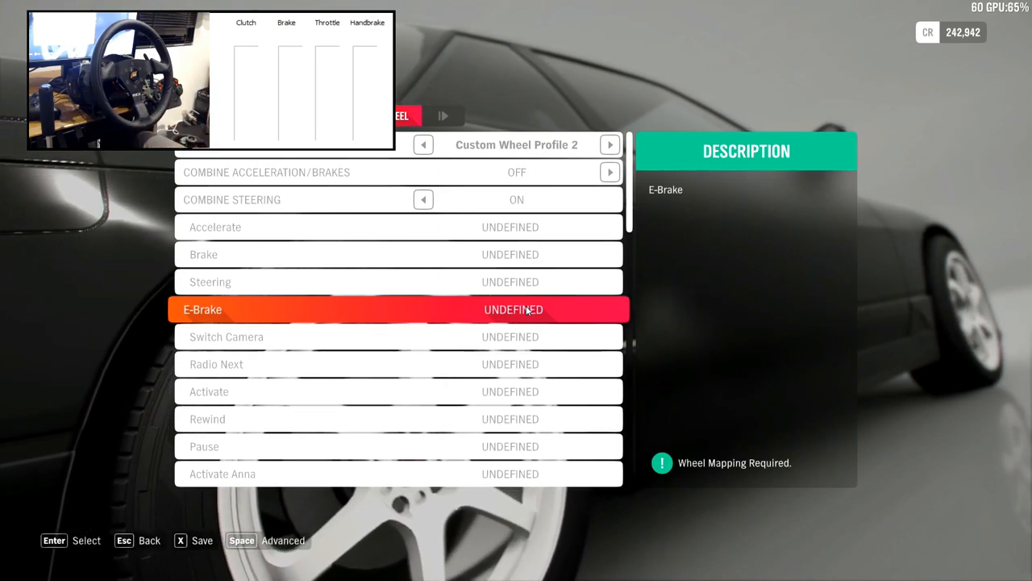
pyautogui.press('alt+tab')
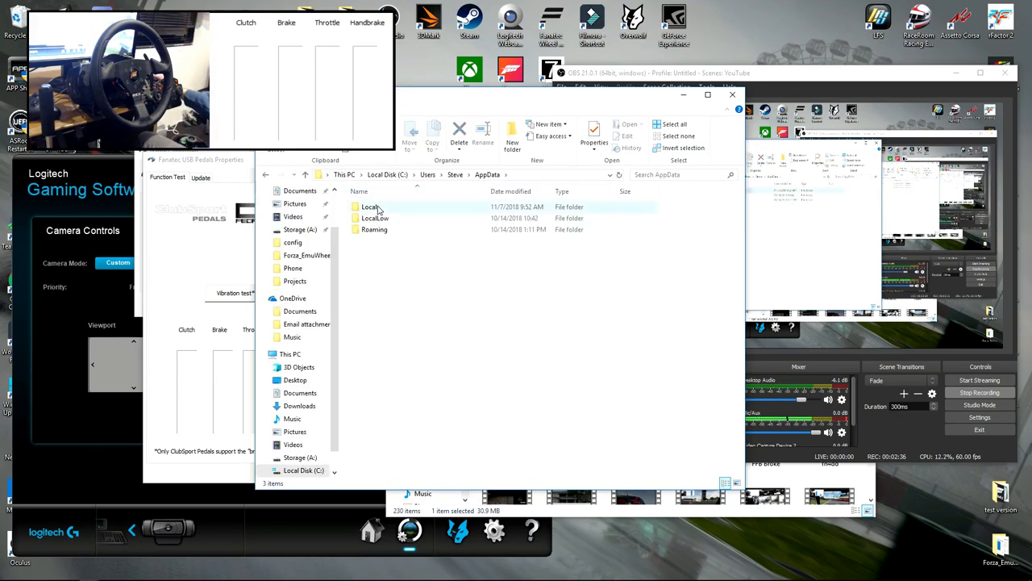
# - Navigate Local > Packages > Microsoft.SunriseBaseGame_8wekyb3d8bbwe > SystemAppData
pyautogui.doubleClick(370, 207)
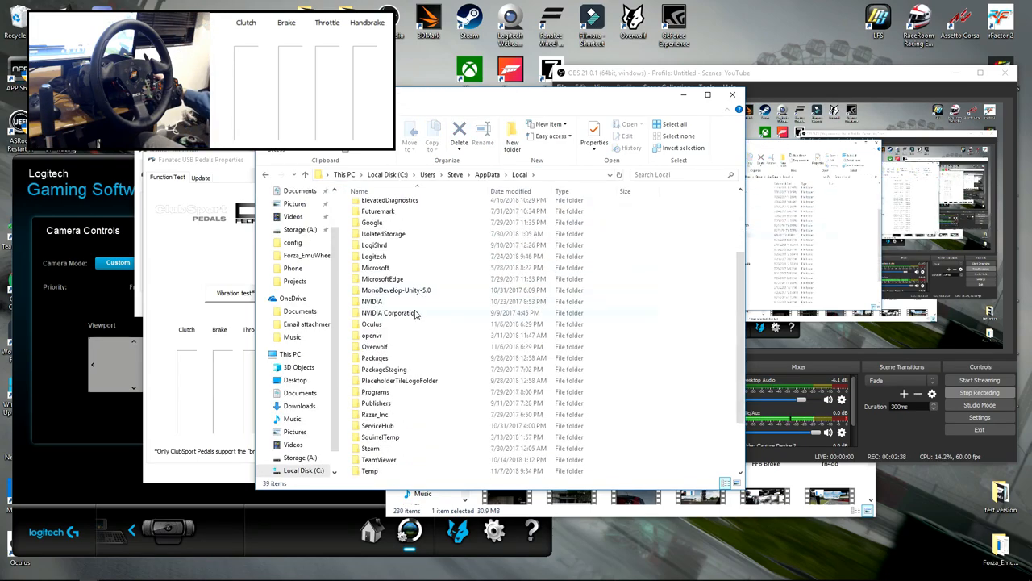
pyautogui.scroll(-3)
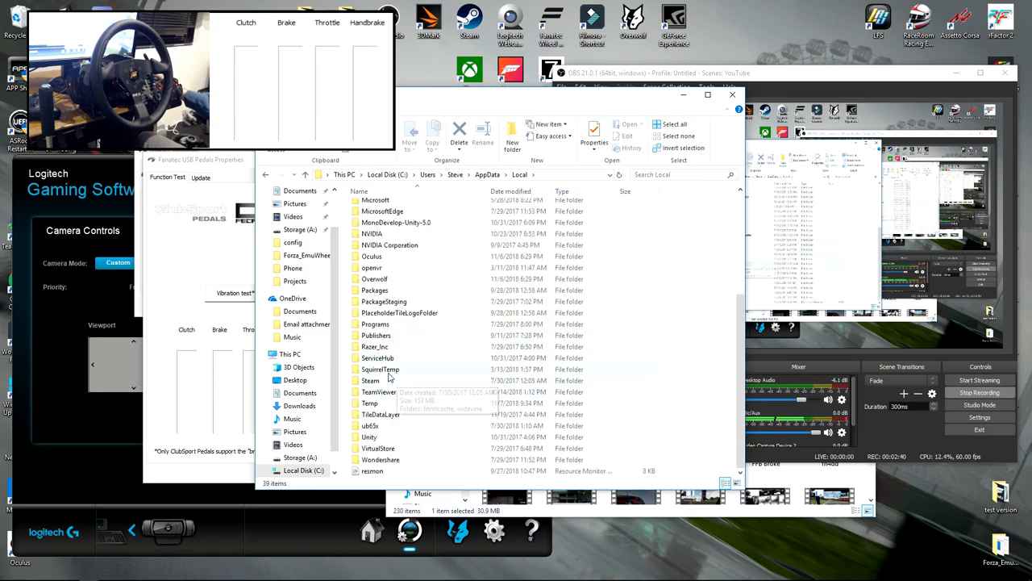
pyautogui.moveTo(380, 397)
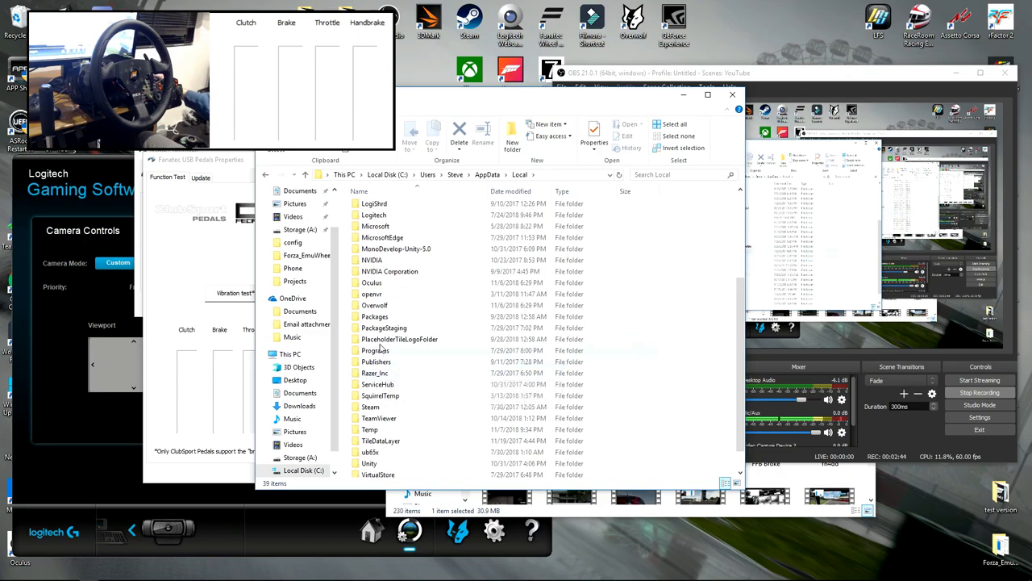
pyautogui.doubleClick(374, 316)
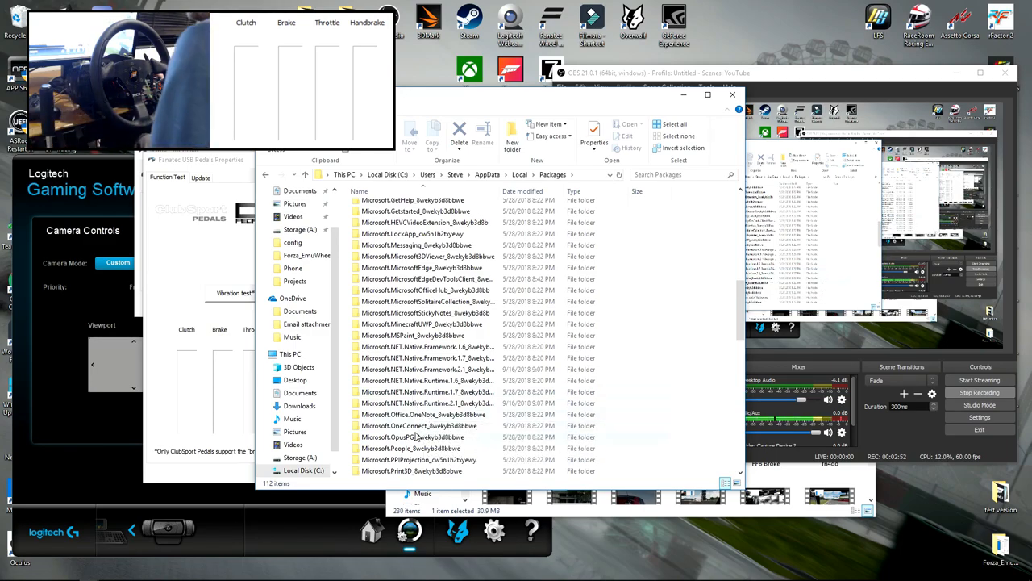
pyautogui.scroll(-3)
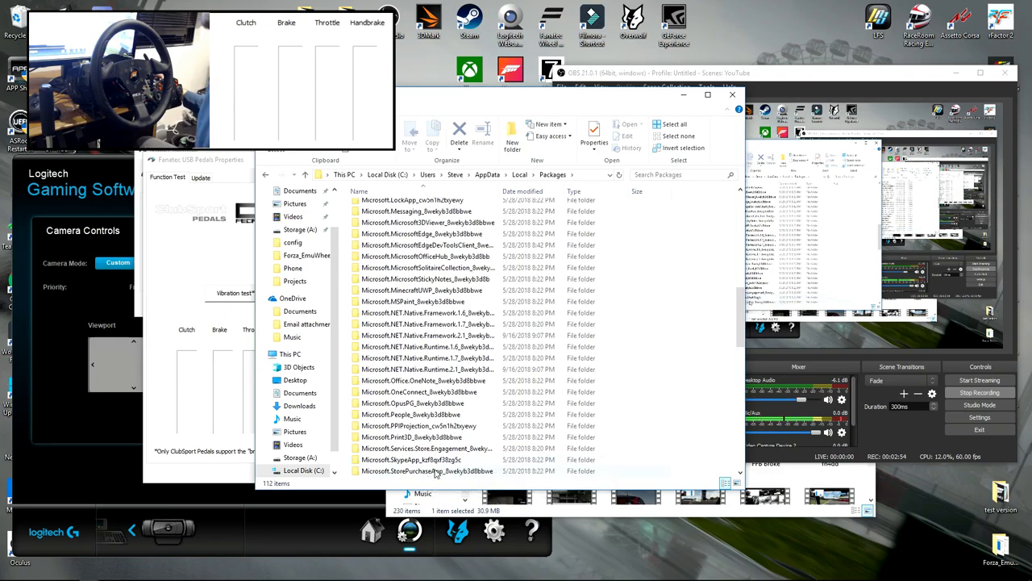
pyautogui.scroll(-3)
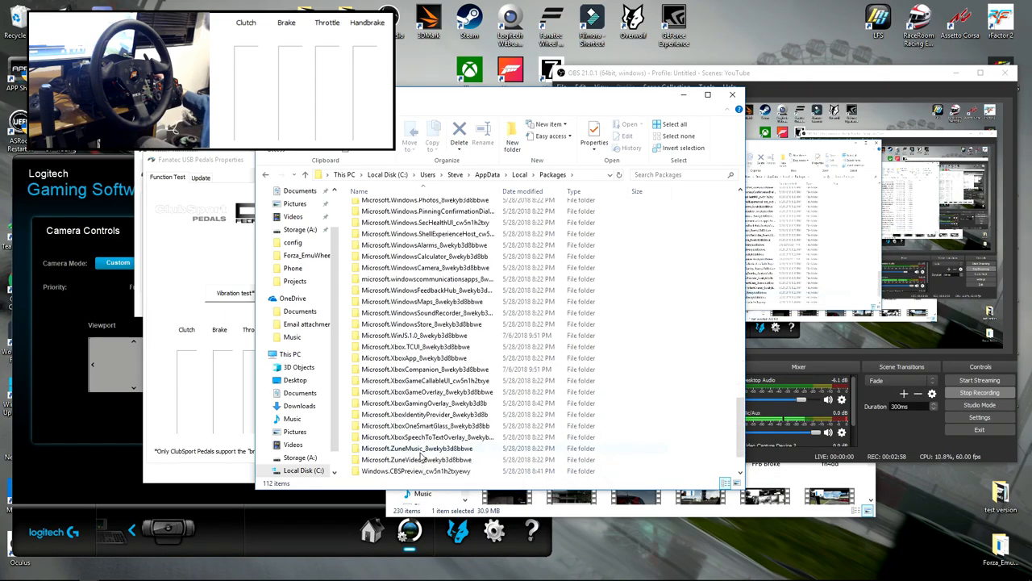
pyautogui.scroll(-3)
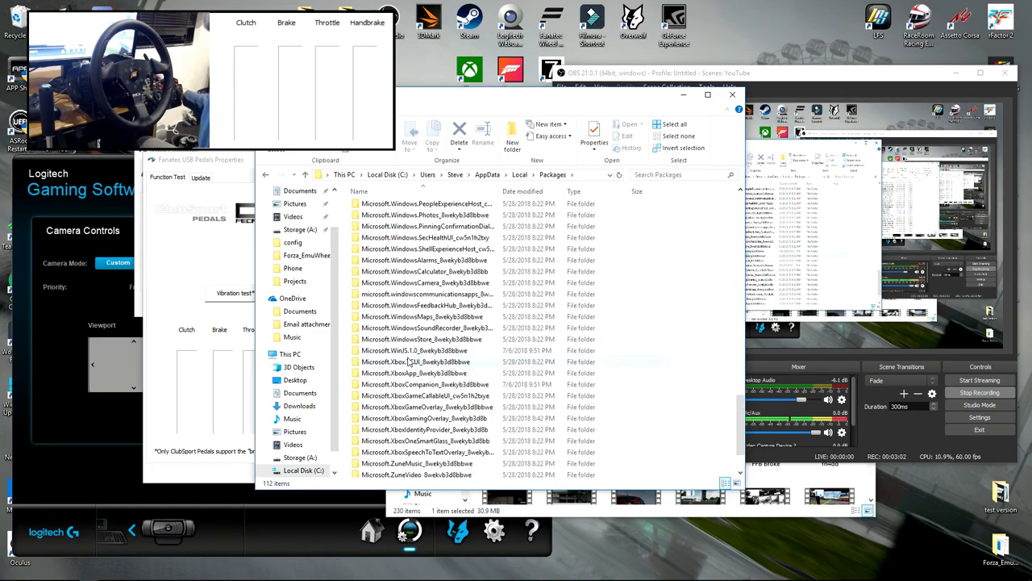
pyautogui.scroll(-3)
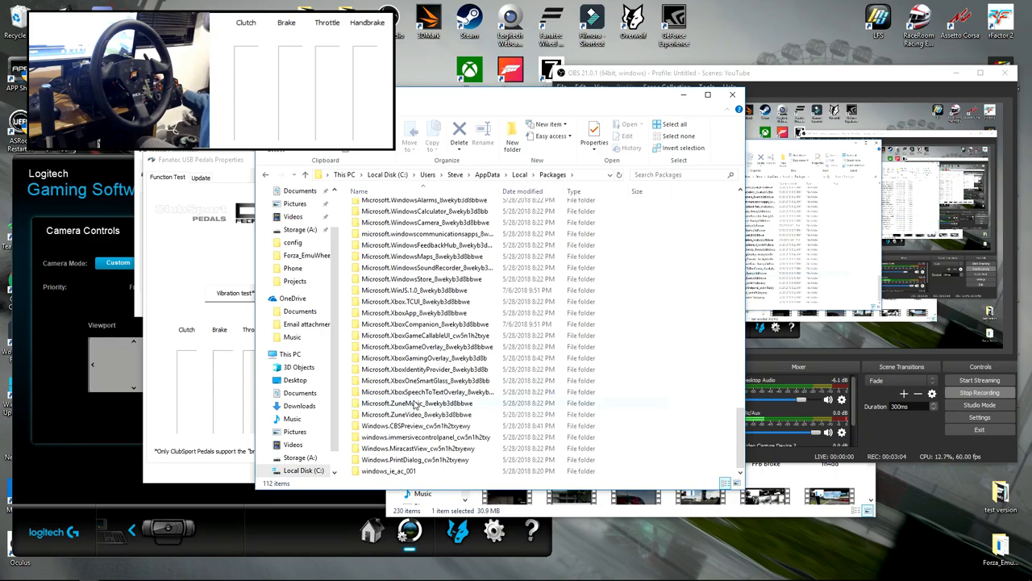
pyautogui.scroll(-3)
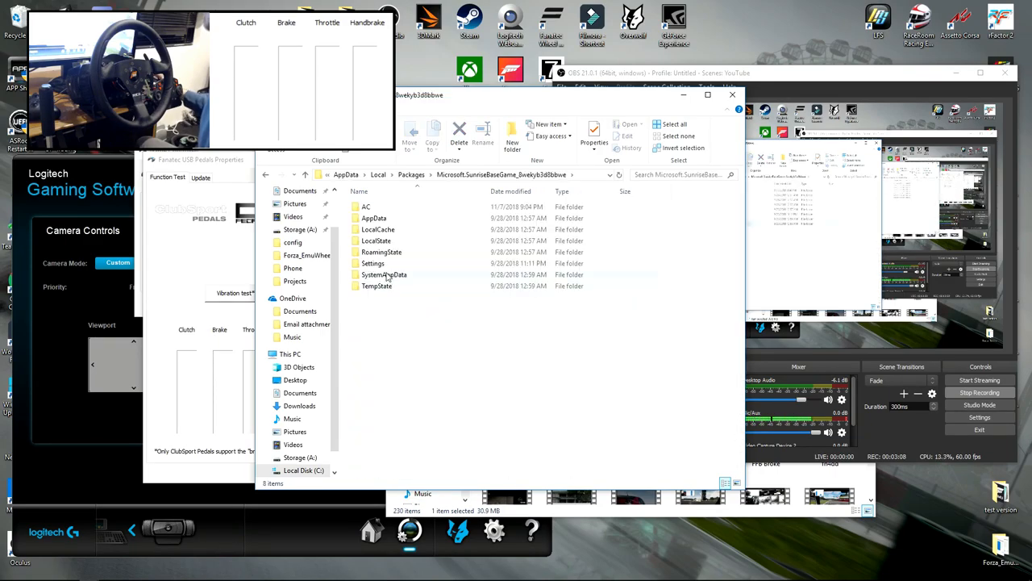
pyautogui.doubleClick(384, 274)
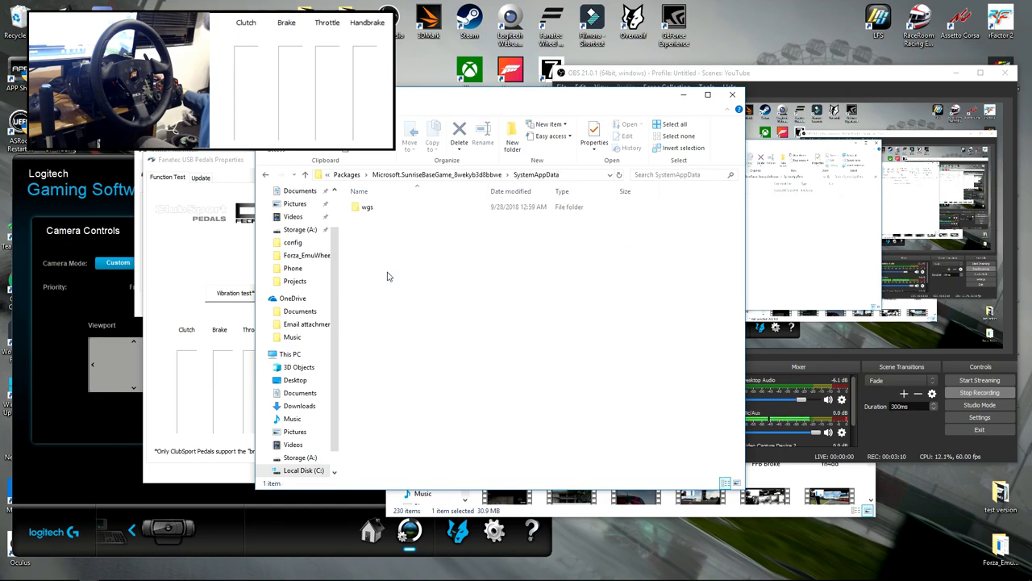
# - Inside the wgs save container, open the larger save file holding the wheel mapping profile in Notepad
pyautogui.doubleClick(368, 207)
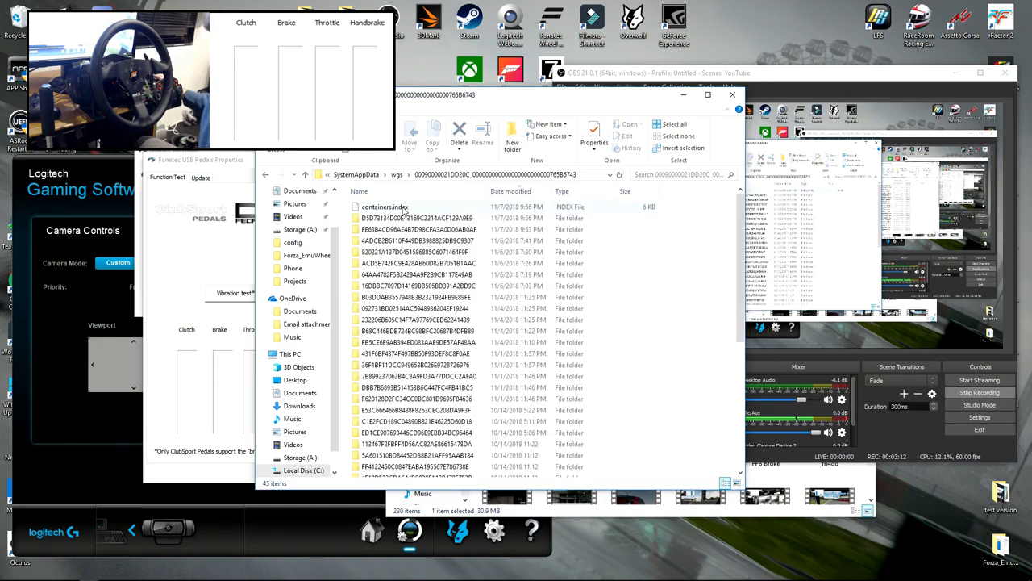
pyautogui.doubleClick(417, 218)
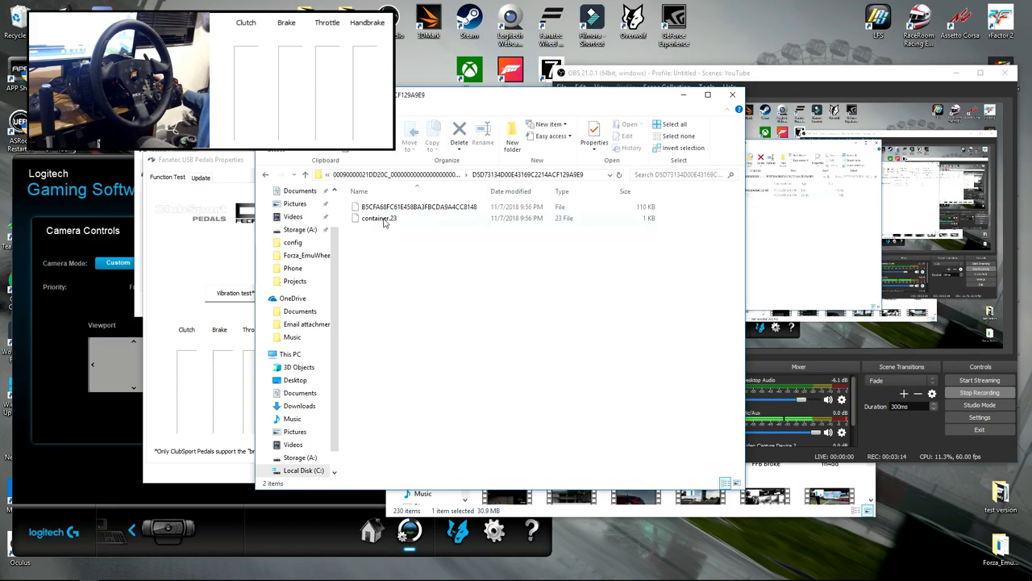
pyautogui.click(420, 207)
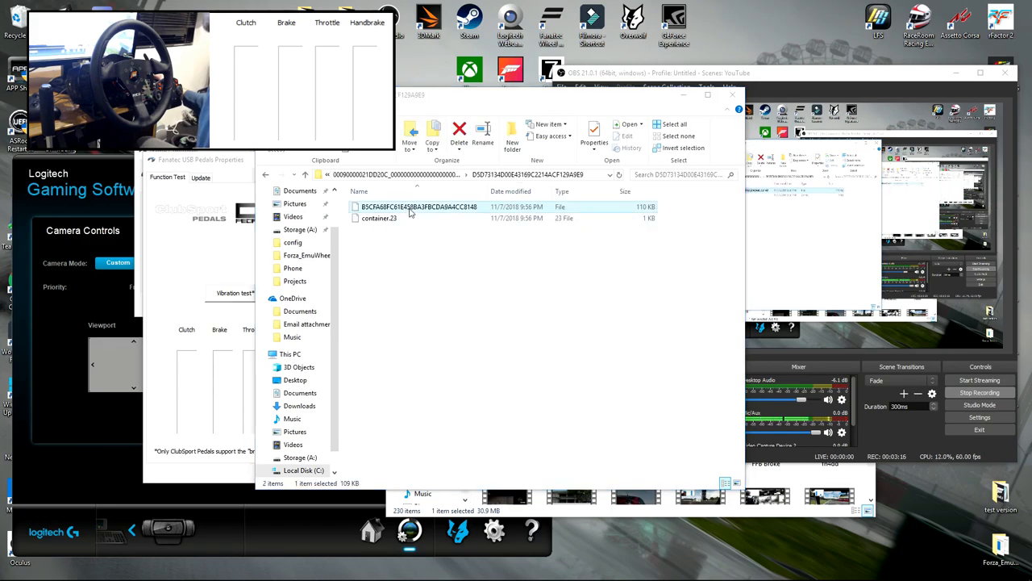
pyautogui.doubleClick(420, 206)
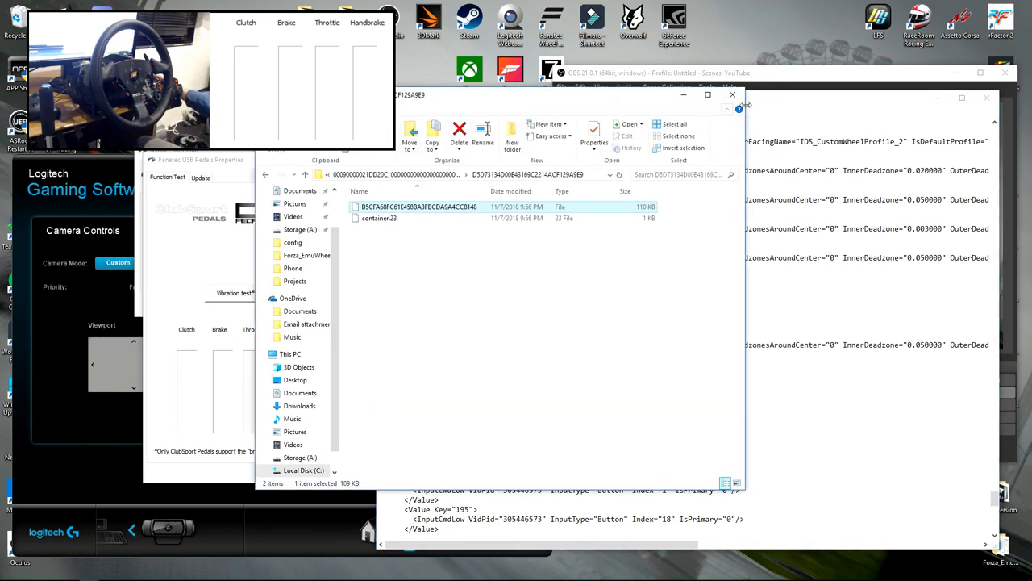
# - Bring the Notepad CustomWheelProfile_2 XML mapping forward and scroll through it
pyautogui.doubleClick(419, 207)
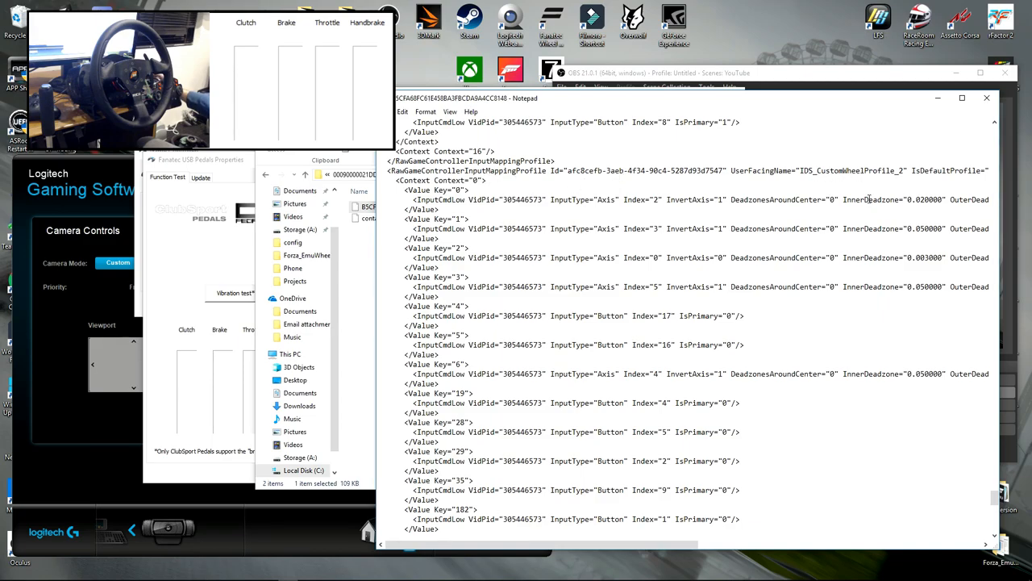
pyautogui.moveTo(626, 362)
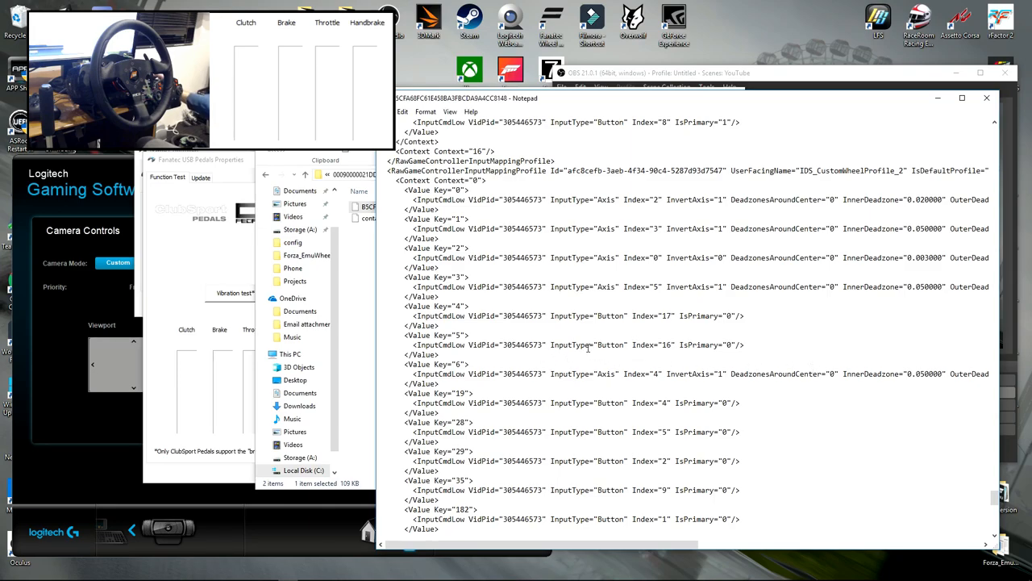
pyautogui.scroll(-3)
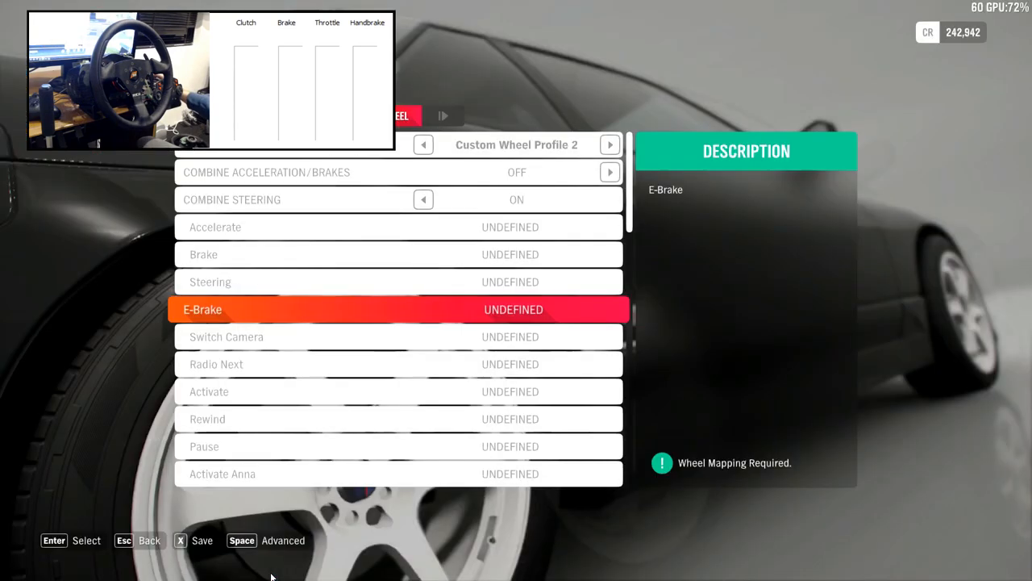
# - Exit the wheel mapping screen and reach the Advanced wheel settings with deadzone and force feedback sliders
pyautogui.press('up')
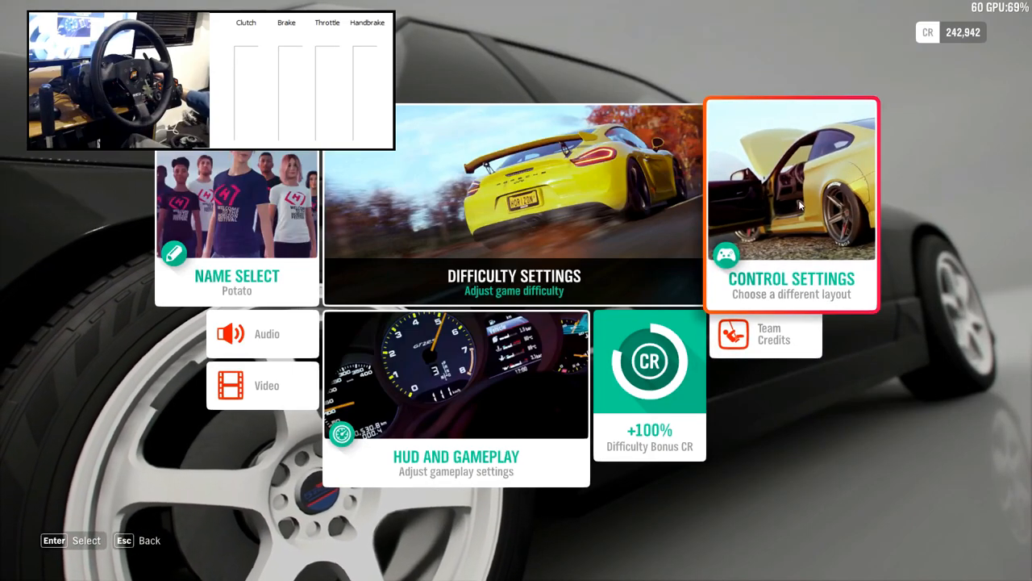
pyautogui.click(790, 203)
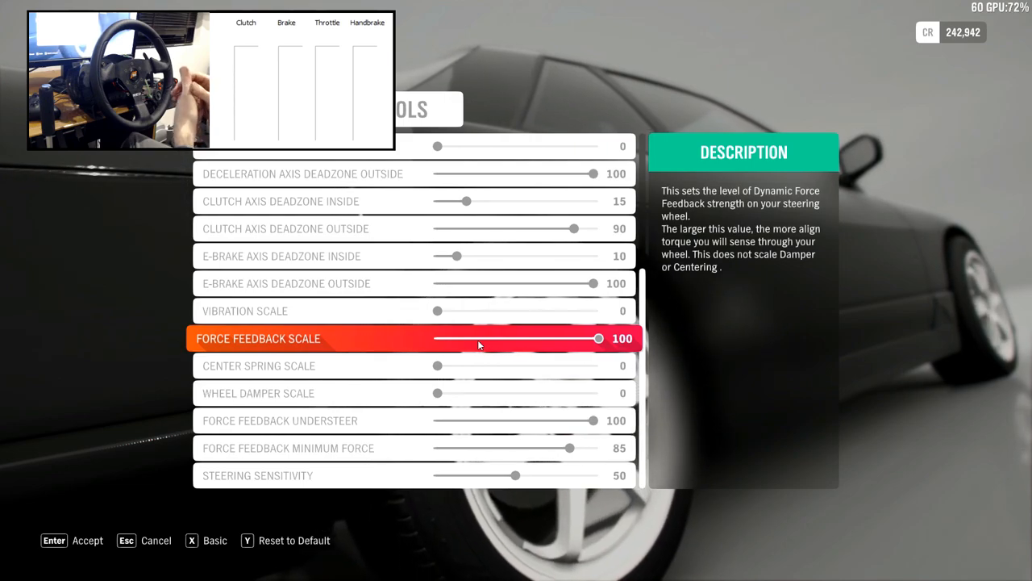
# - Move to Force Feedback Minimum Force, which stands at 85
pyautogui.press('up')
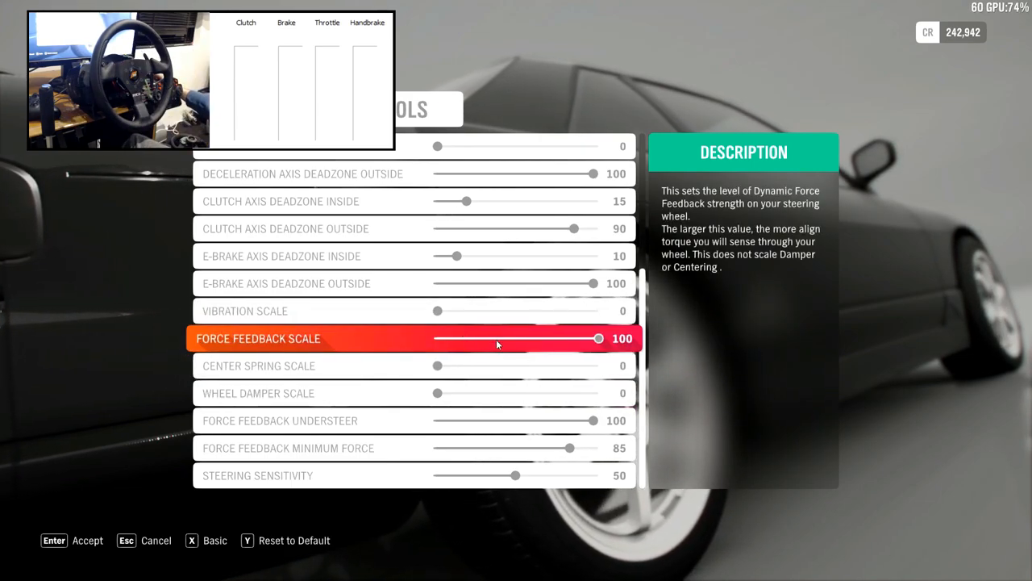
pyautogui.press('down')
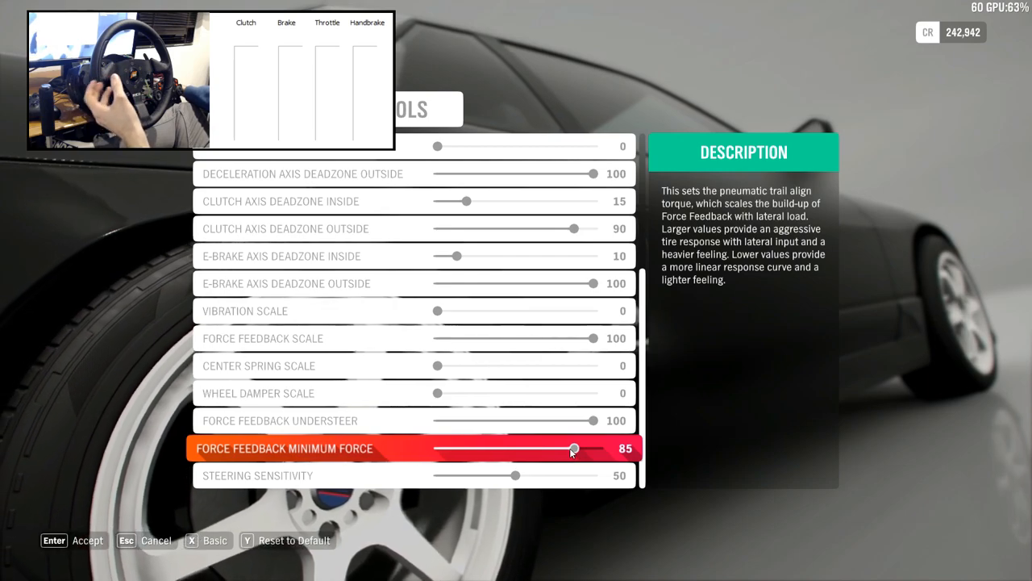
# - Draw graph axes and a diagonal line labelled FFB FORCE from 0 to 10 000 in Paint
pyautogui.press('alt+tab')
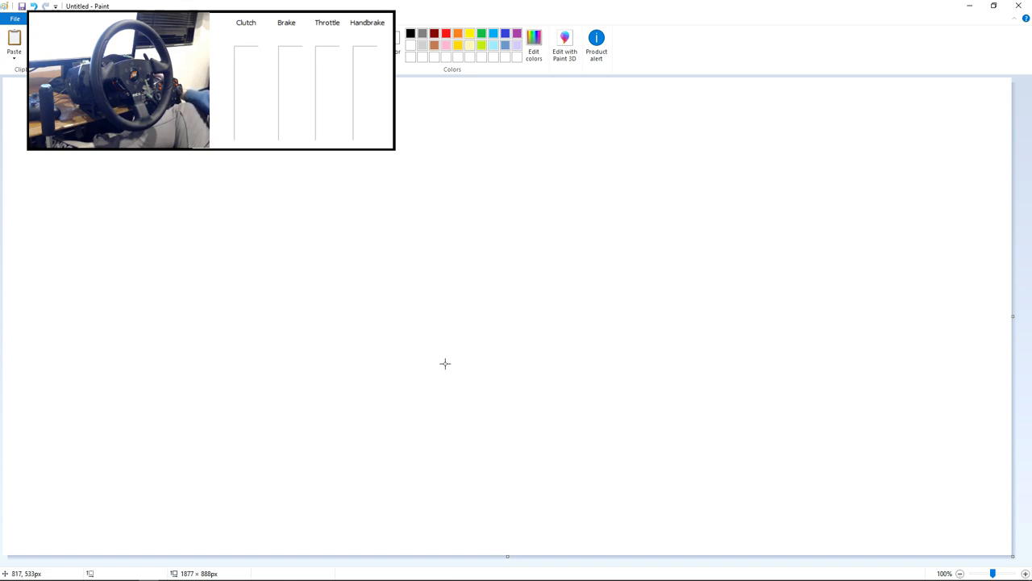
pyautogui.moveTo(507, 234); pyautogui.dragTo(506, 466)
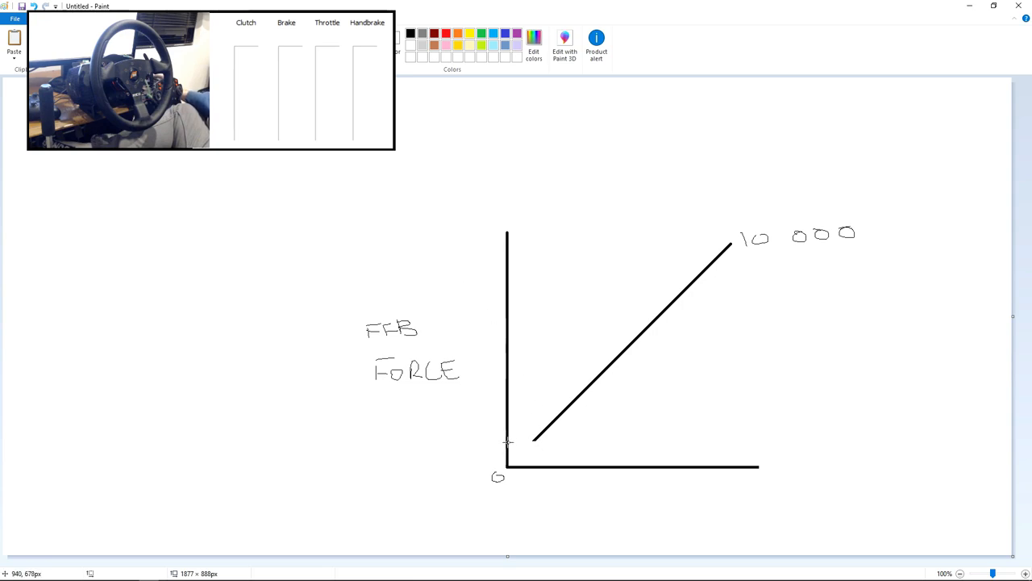
pyautogui.moveTo(508, 441); pyautogui.dragTo(536, 442)
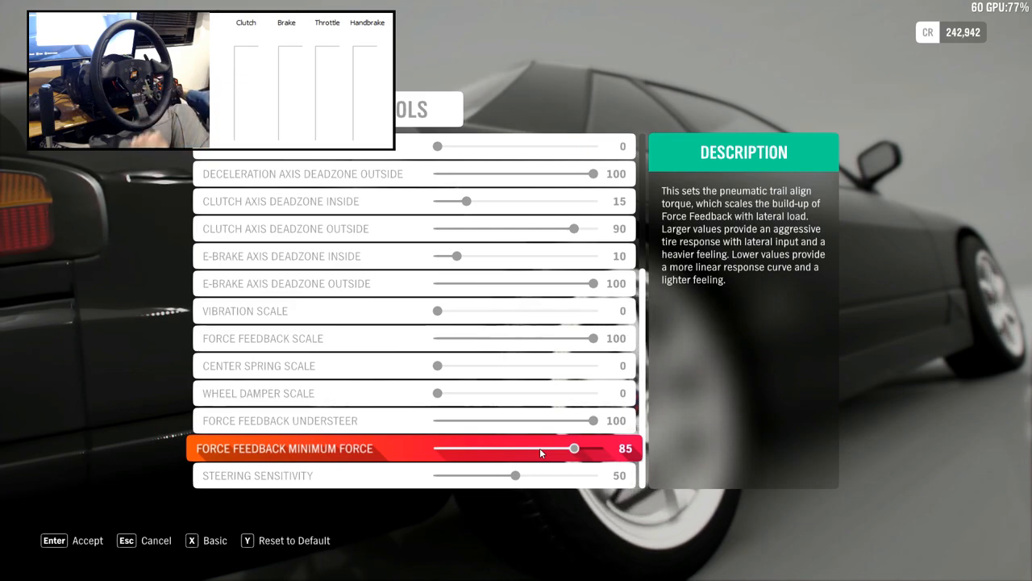
# - Highlight Steering Sensitivity (value 50) in Advanced Wheel Settings and switch to the web guide
pyautogui.press('down')
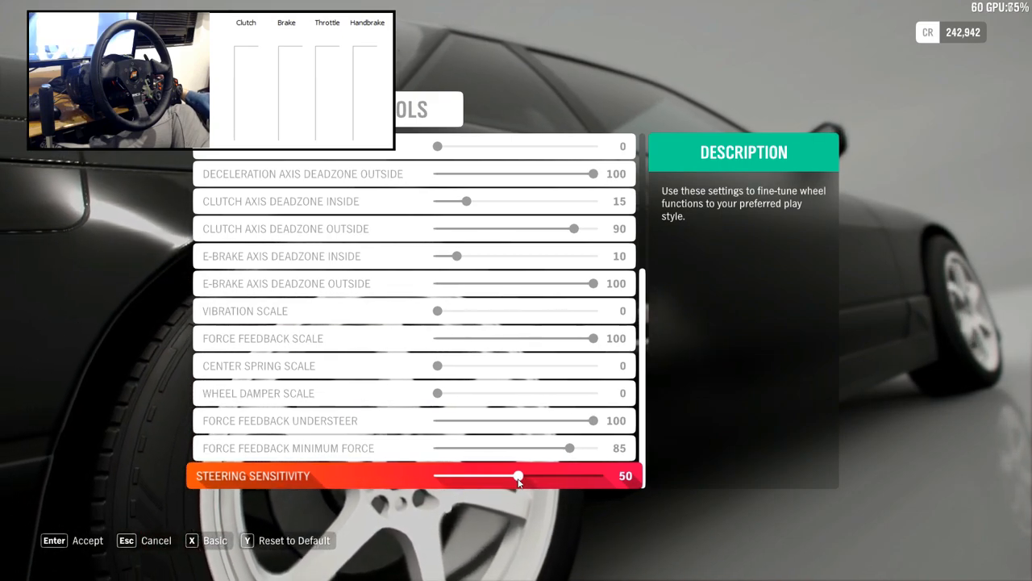
pyautogui.press('alt+tab')
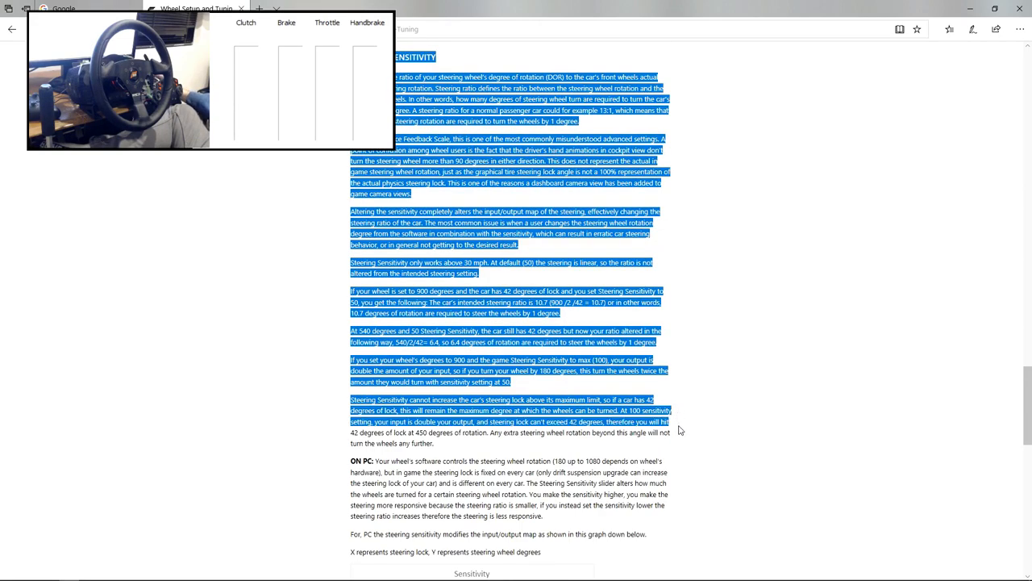
# - Scroll the wheel setup guide down to the Steering Sensitivity section, clearing the page-wide selection
pyautogui.scroll(-3)
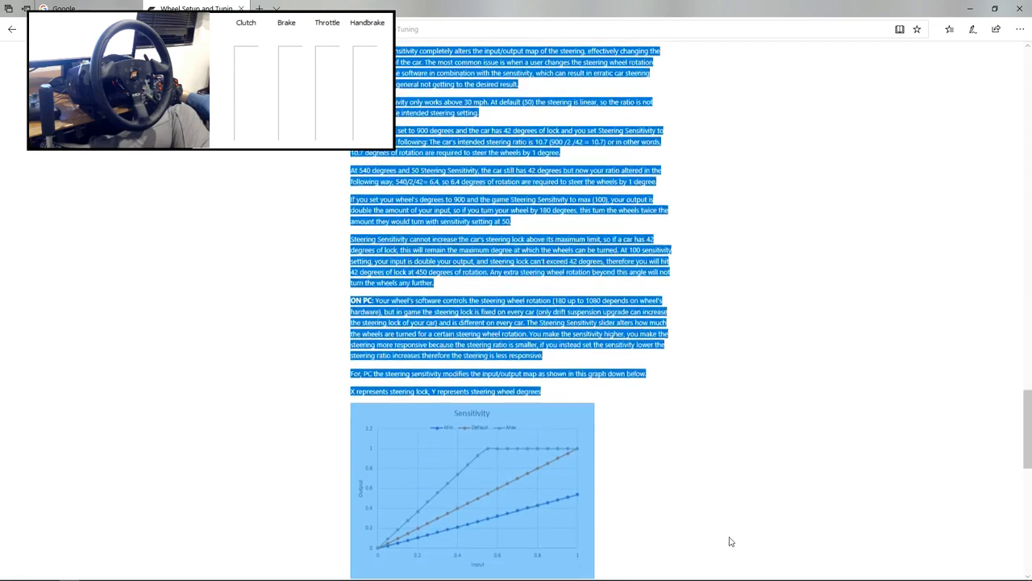
pyautogui.scroll(-3)
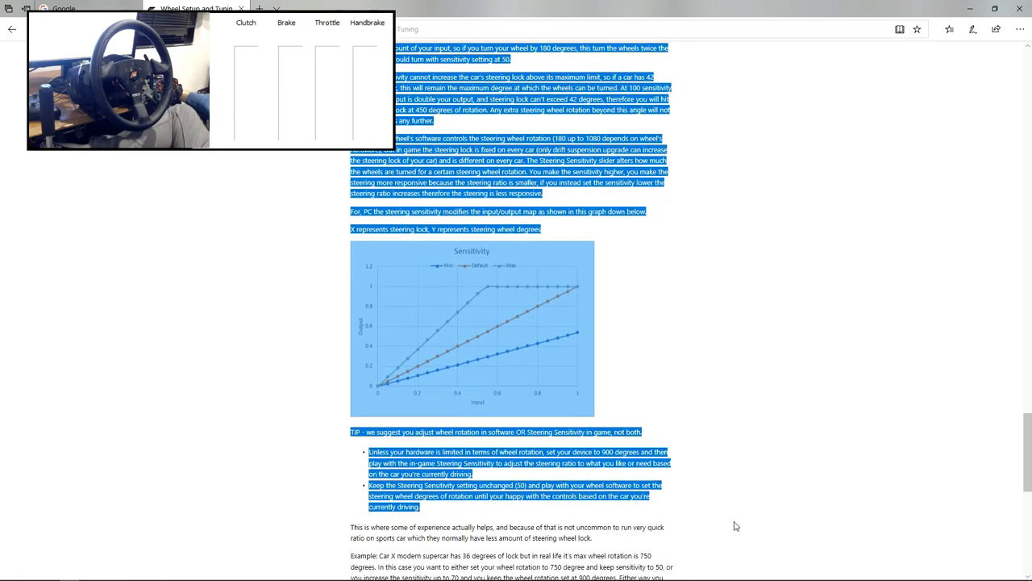
pyautogui.scroll(-3)
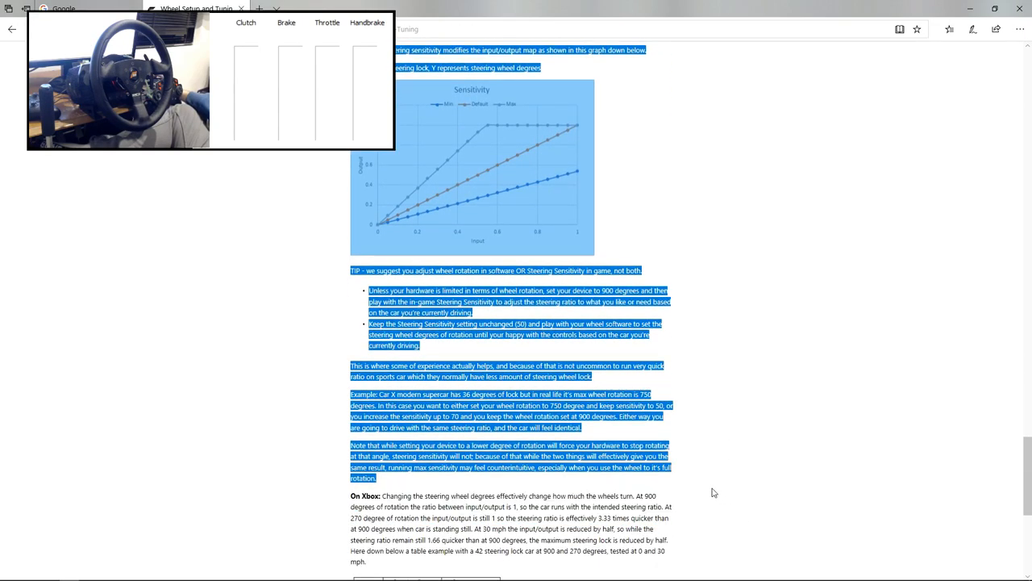
pyautogui.scroll(-3)
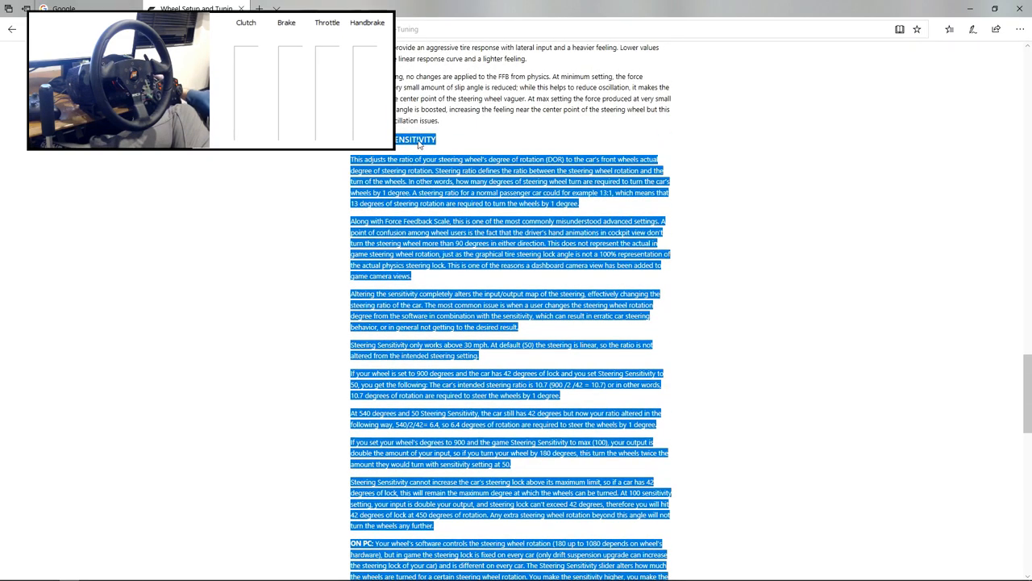
pyautogui.click(747, 313)
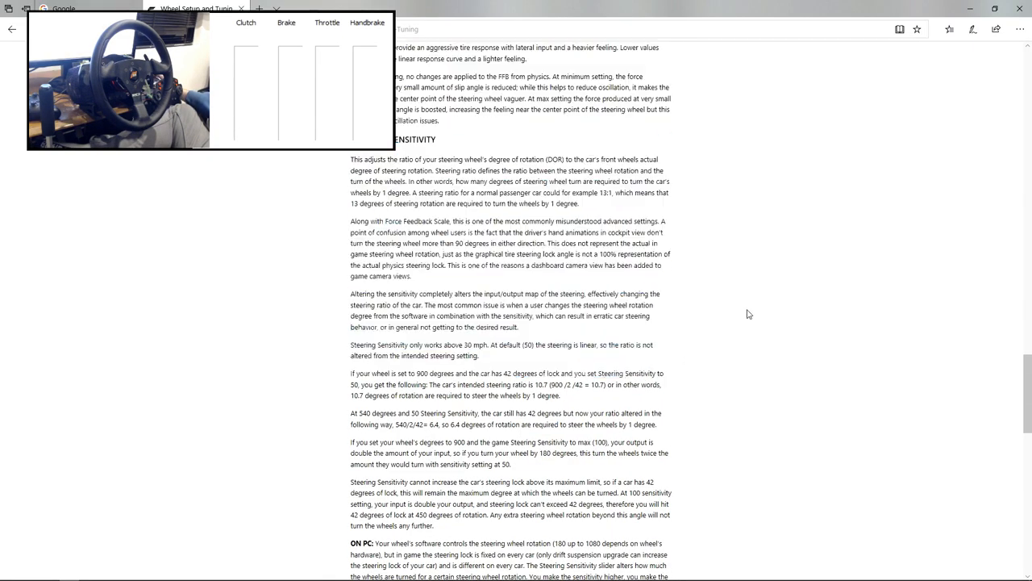
pyautogui.scroll(-3)
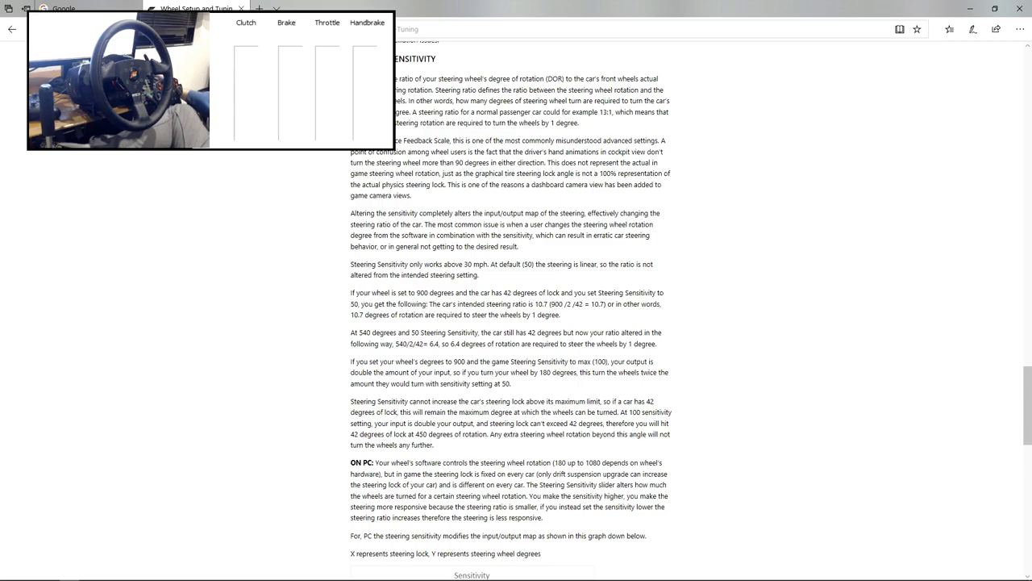
# - Highlight the wheel-rotation and steering-ratio sentences, then the cockpit-view confusion paragraph
pyautogui.moveTo(395, 77); pyautogui.dragTo(542, 77)
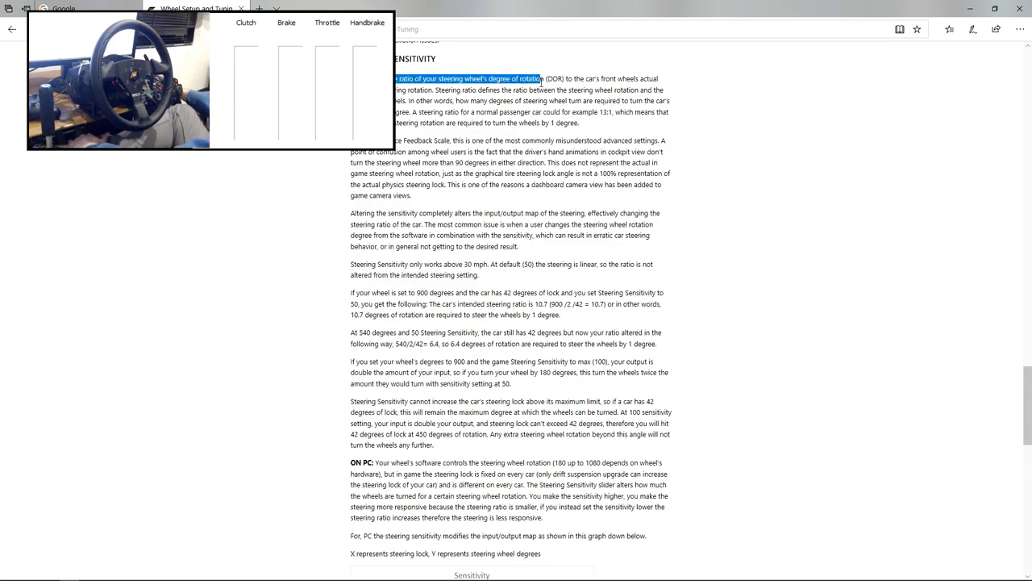
pyautogui.moveTo(541, 77); pyautogui.dragTo(451, 100)
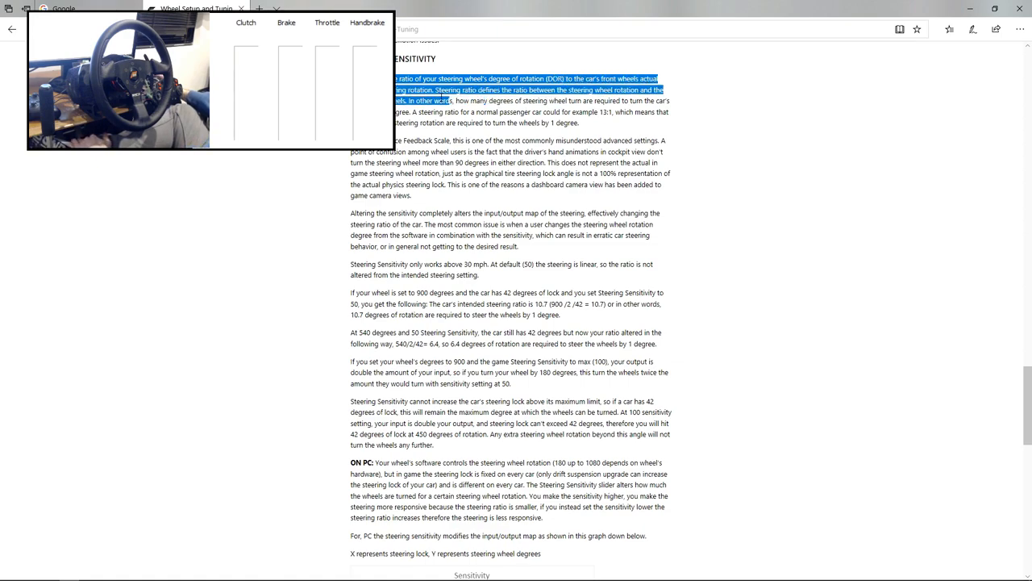
pyautogui.click(642, 78)
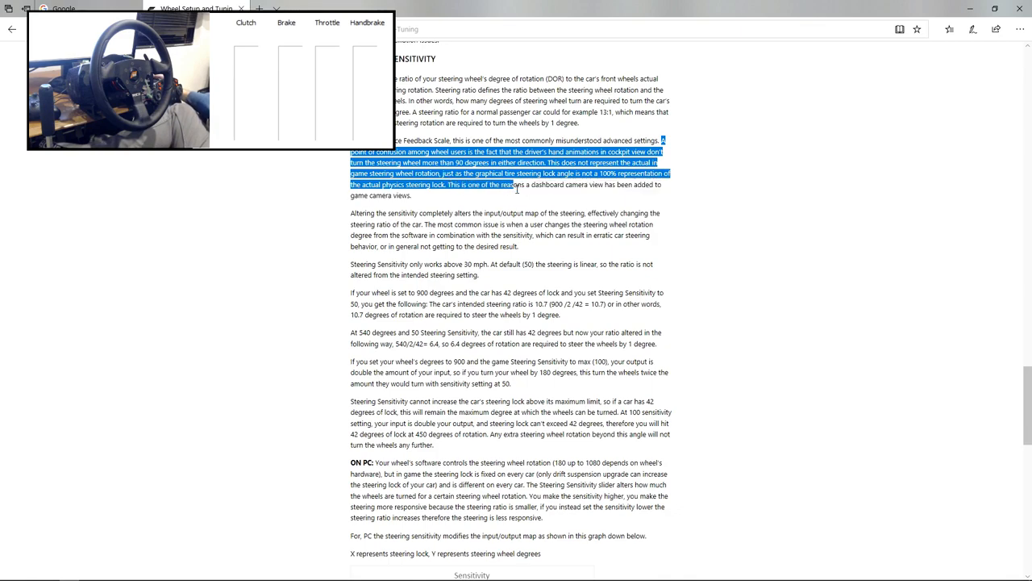
pyautogui.click(306, 192)
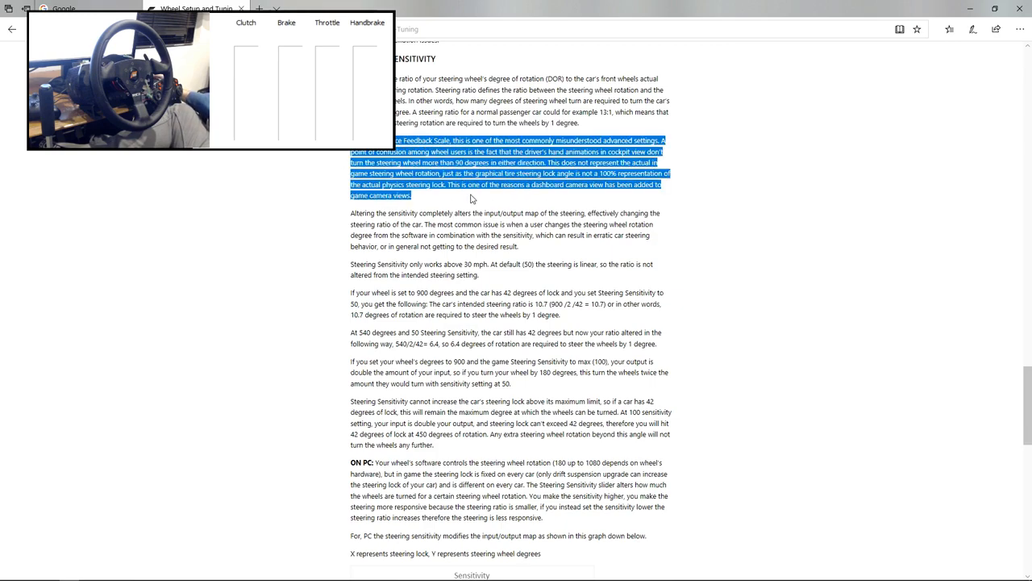
pyautogui.moveTo(621, 203)
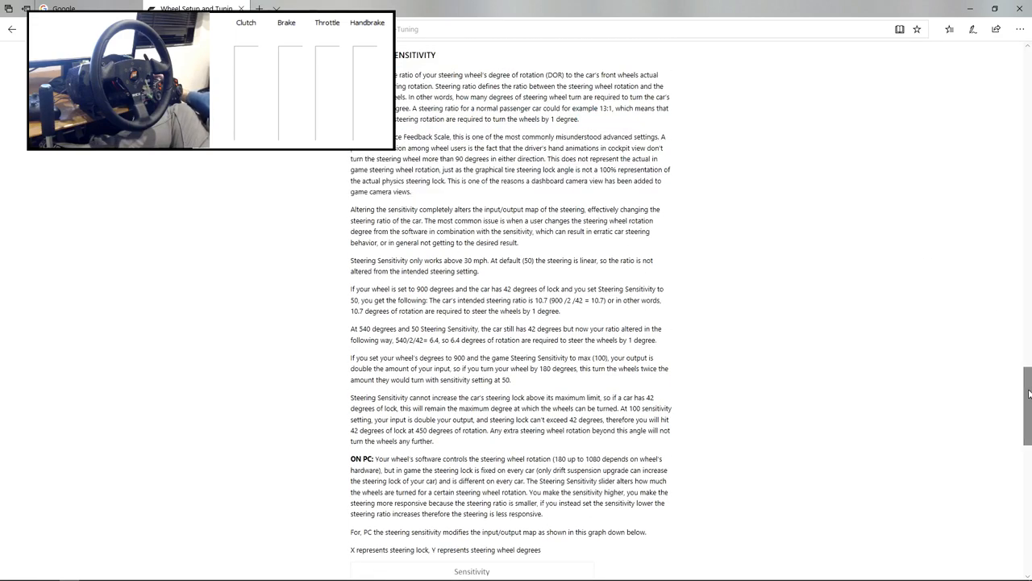
pyautogui.scroll(-3)
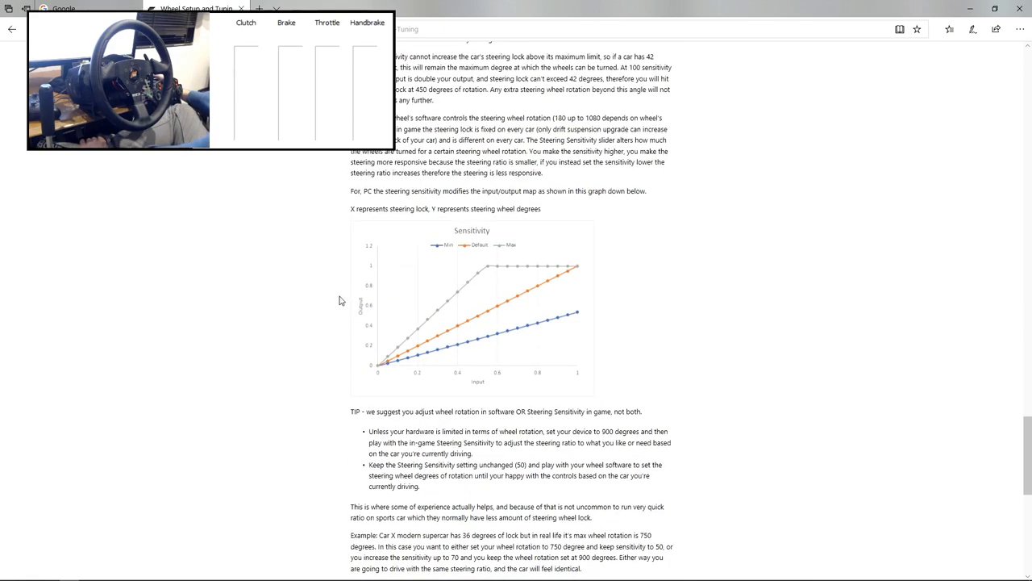
pyautogui.scroll(-3)
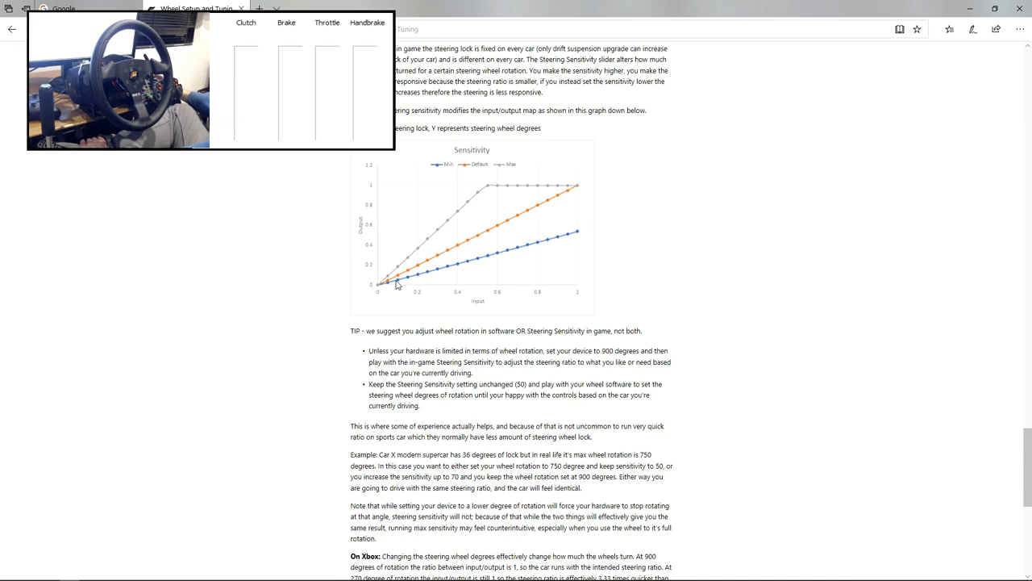
pyautogui.moveTo(521, 220)
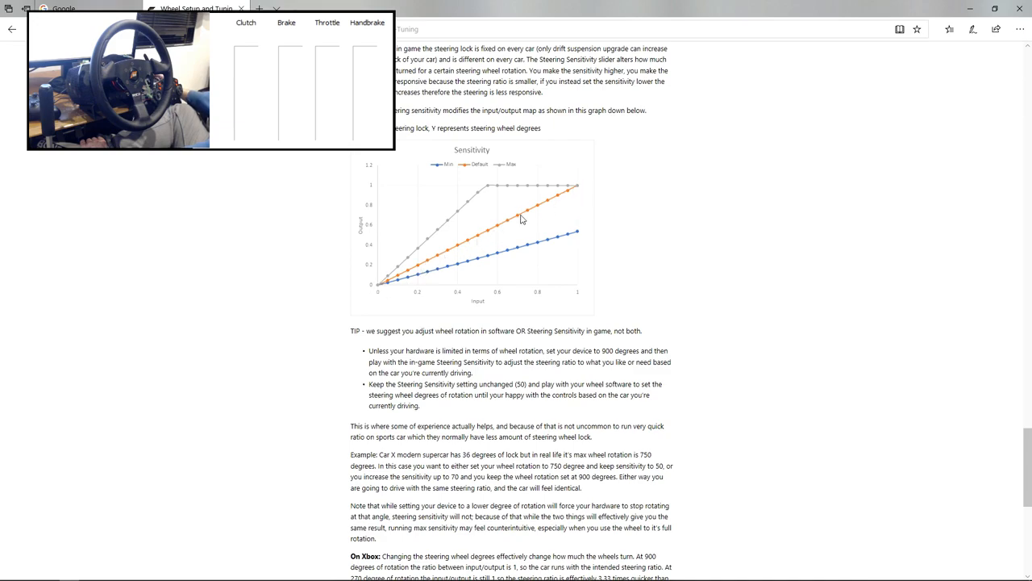
pyautogui.moveTo(374, 289)
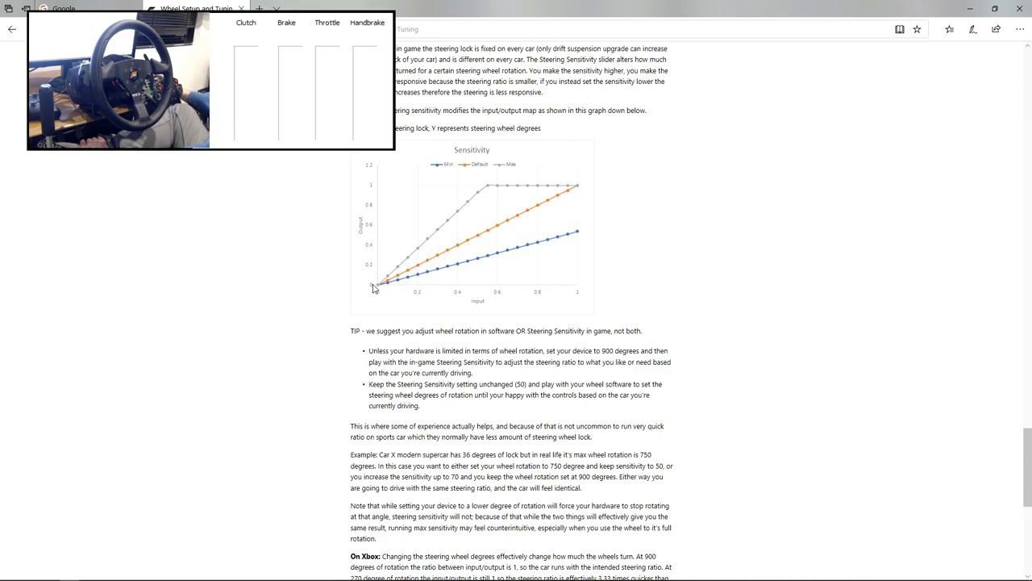
pyautogui.moveTo(410, 274)
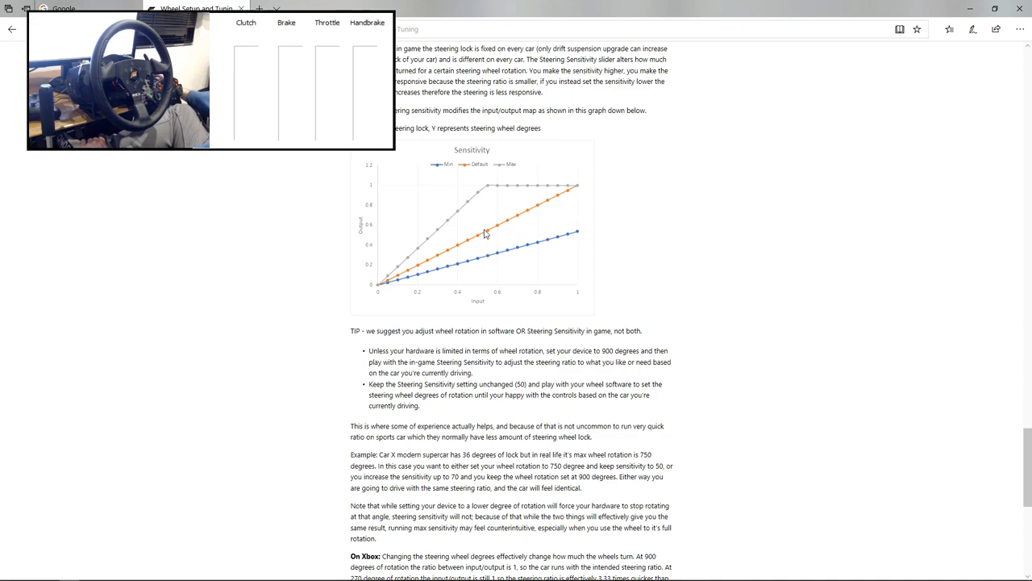
pyautogui.moveTo(487, 190)
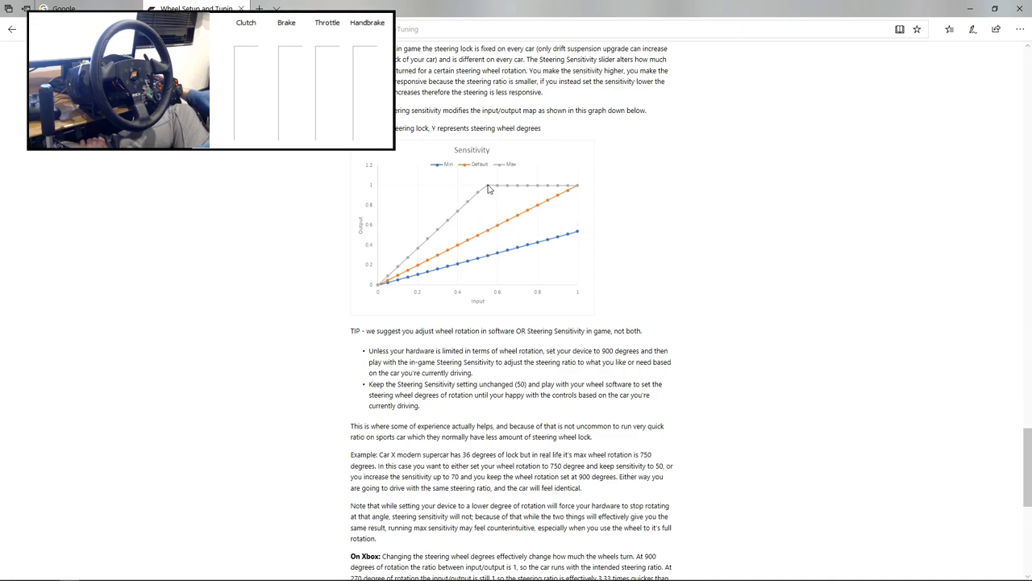
pyautogui.moveTo(475, 289)
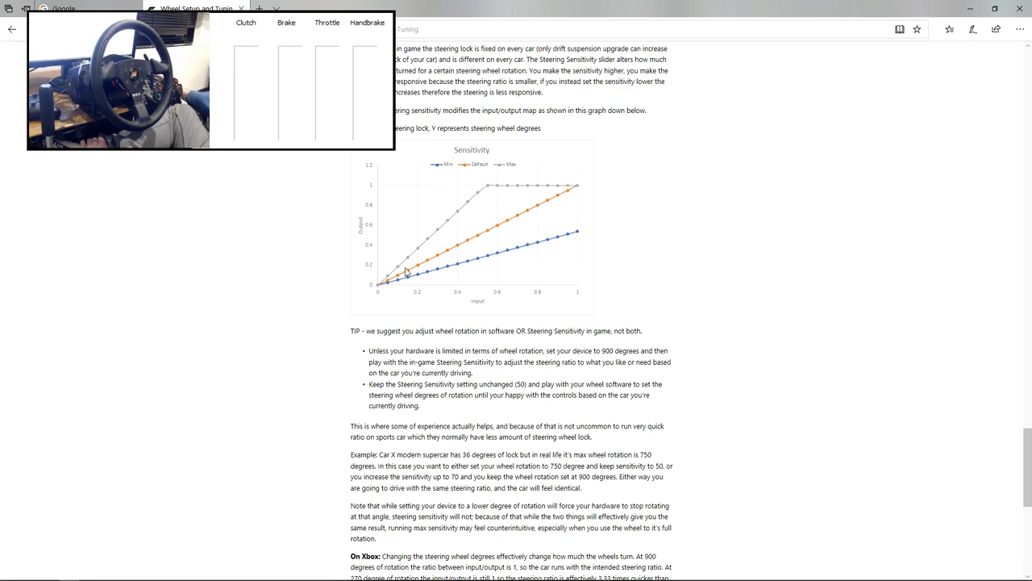
pyautogui.moveTo(384, 290)
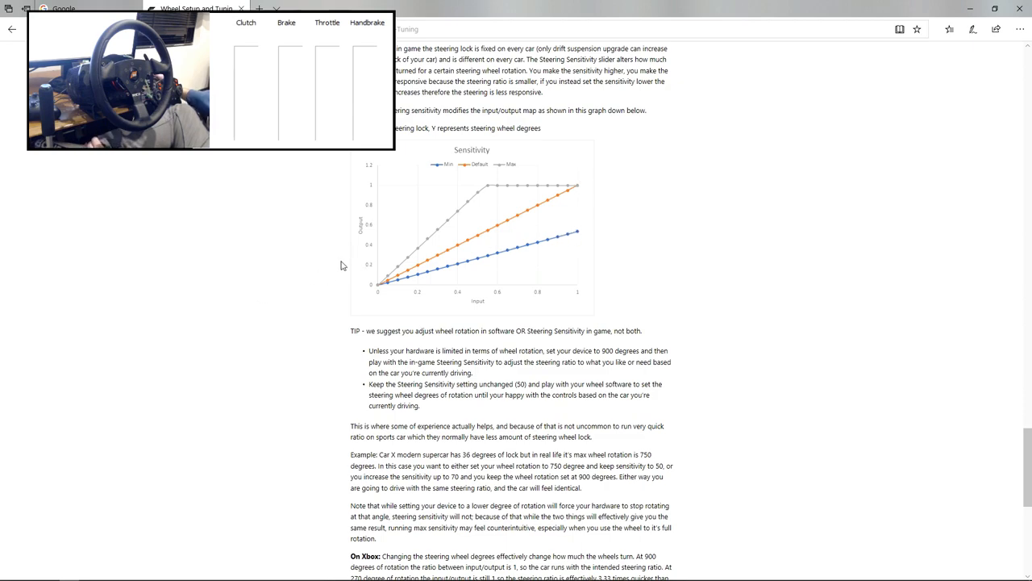
# - Highlight the TIP advising adjusting wheel rotation in software or Steering Sensitivity in game, not both
pyautogui.scroll(-3)
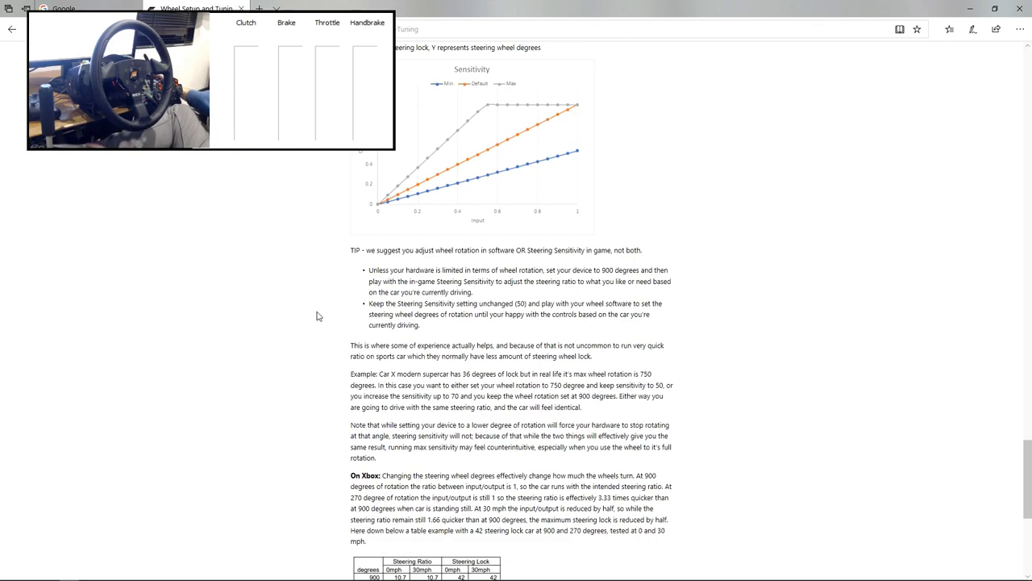
pyautogui.scroll(-3)
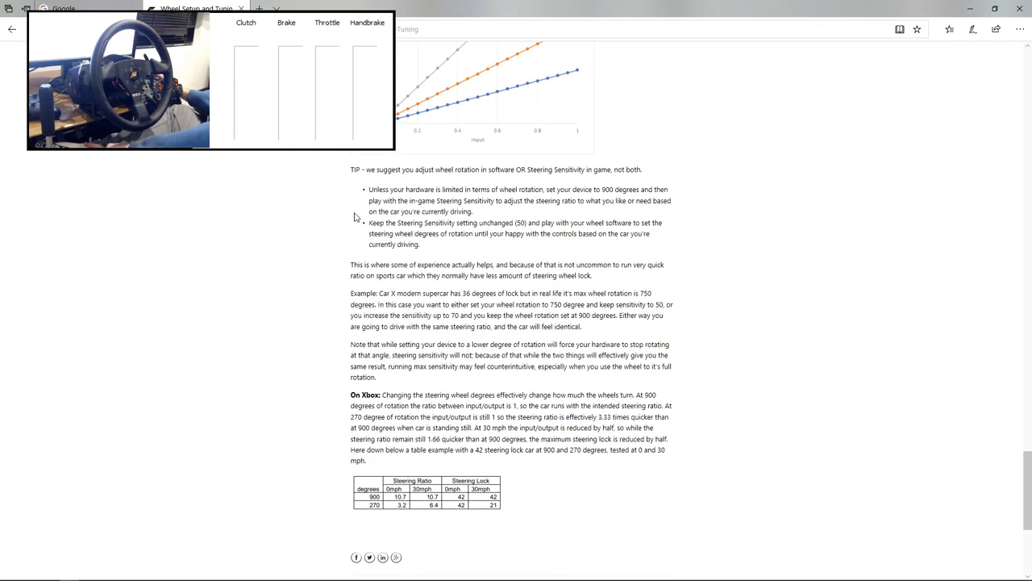
pyautogui.moveTo(364, 170); pyautogui.dragTo(522, 169)
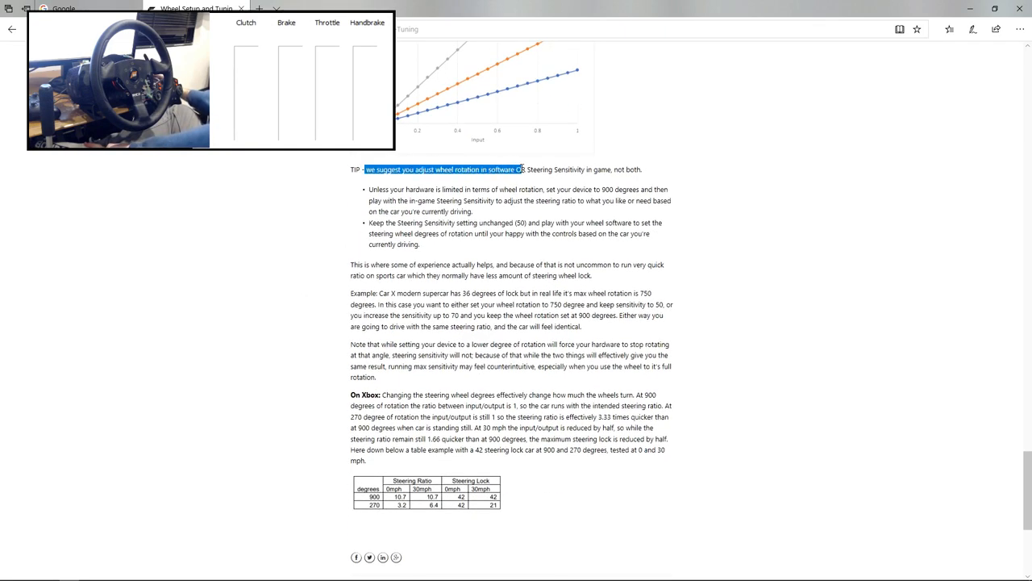
pyautogui.moveTo(523, 169); pyautogui.dragTo(587, 169)
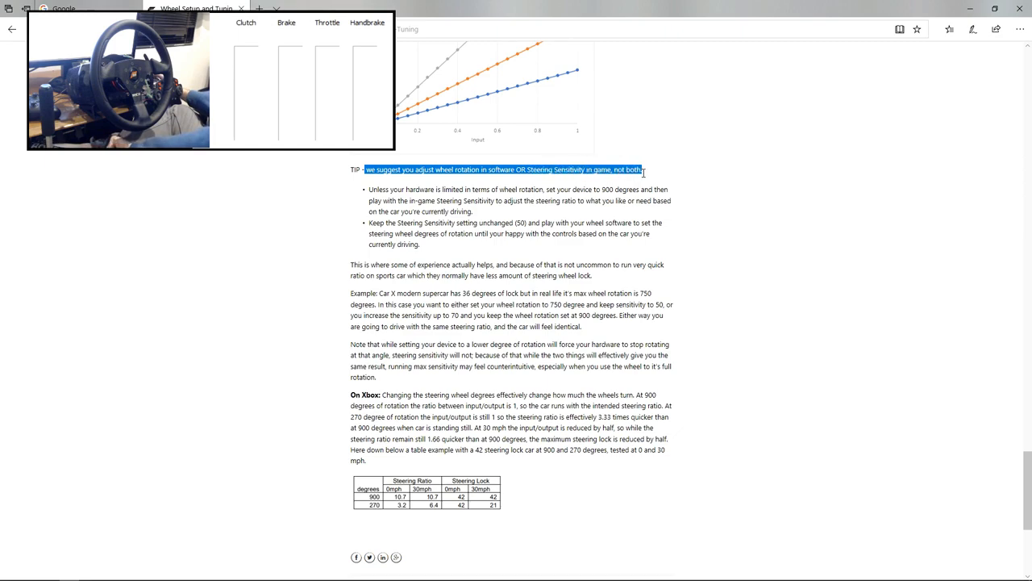
pyautogui.click(344, 169)
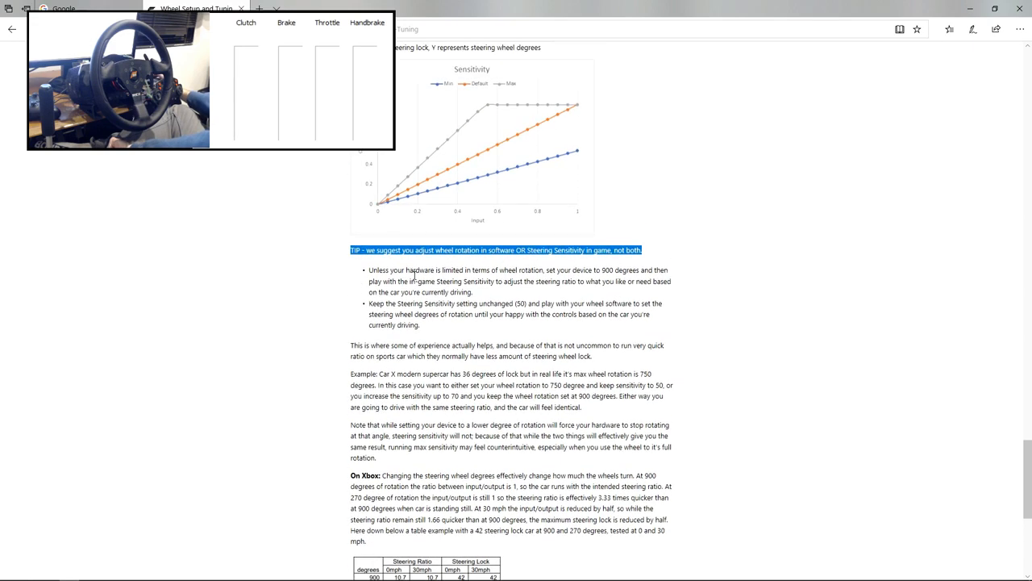
pyautogui.moveTo(481, 160)
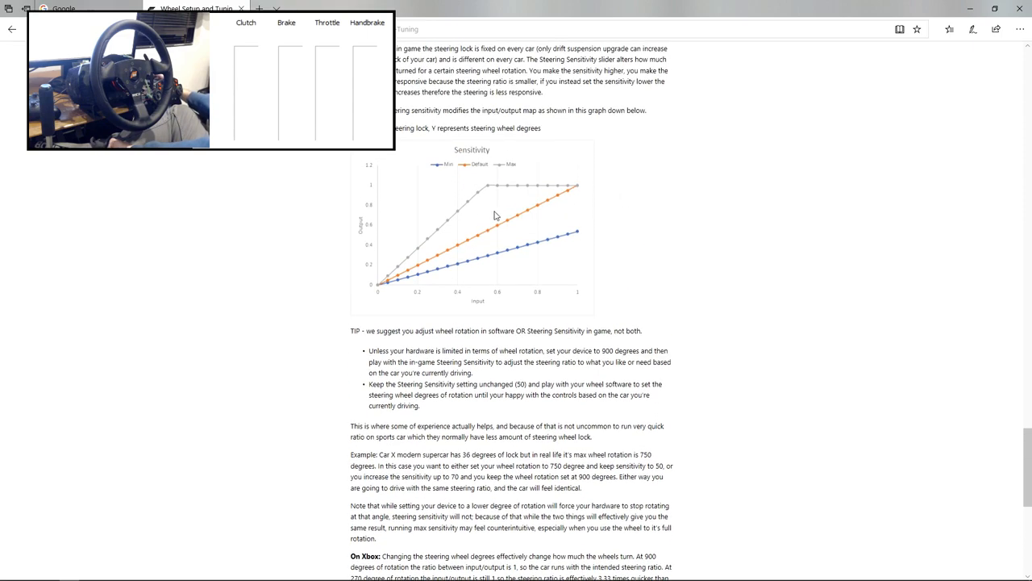
pyautogui.moveTo(444, 213)
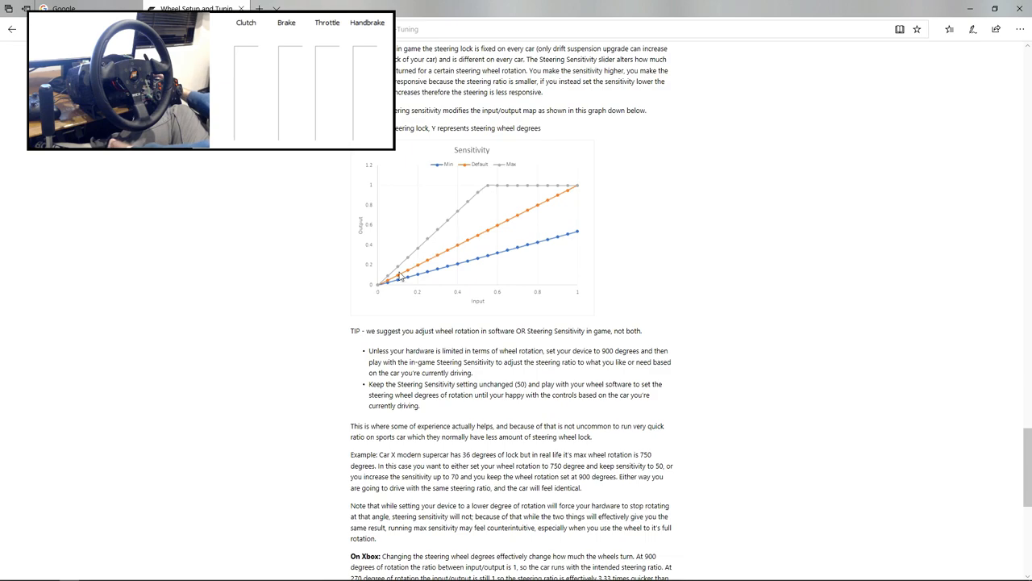
pyautogui.moveTo(432, 242)
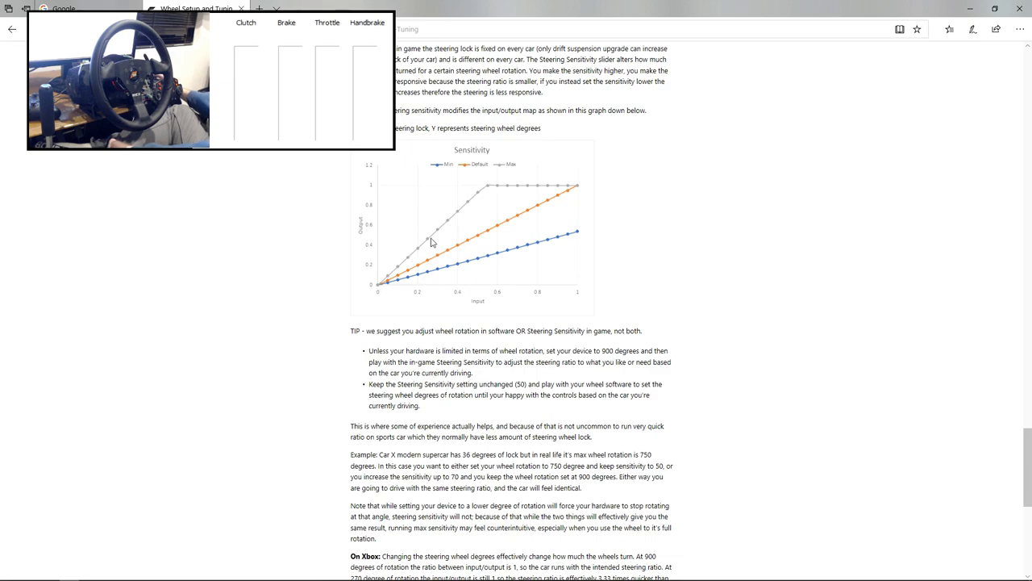
pyautogui.moveTo(458, 271)
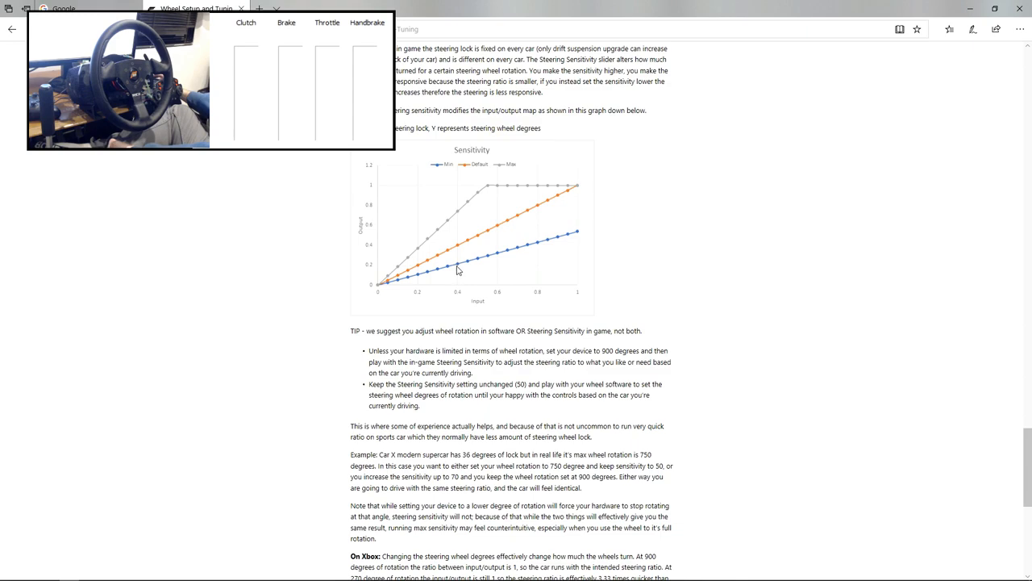
pyautogui.moveTo(384, 292)
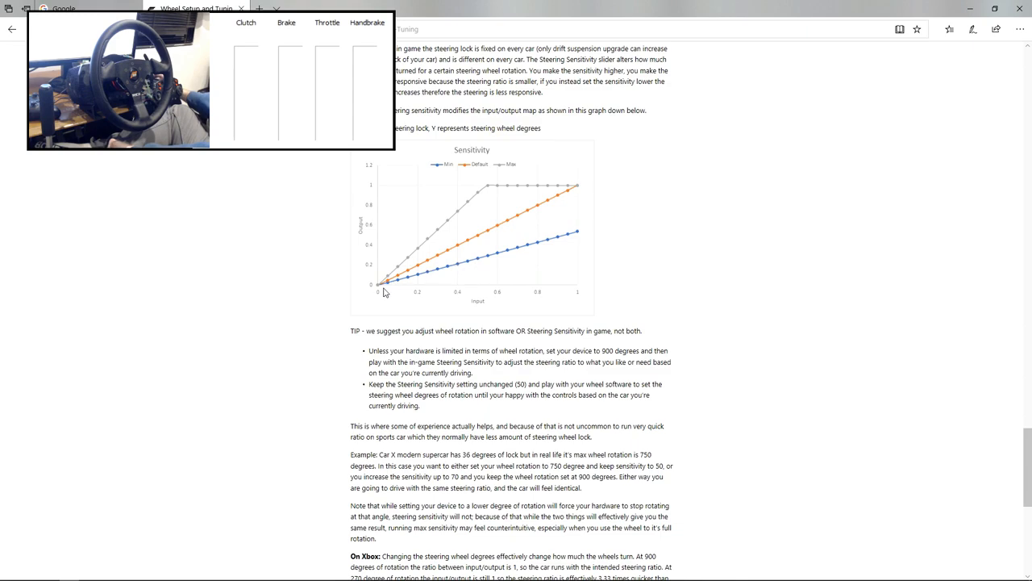
pyautogui.moveTo(522, 218)
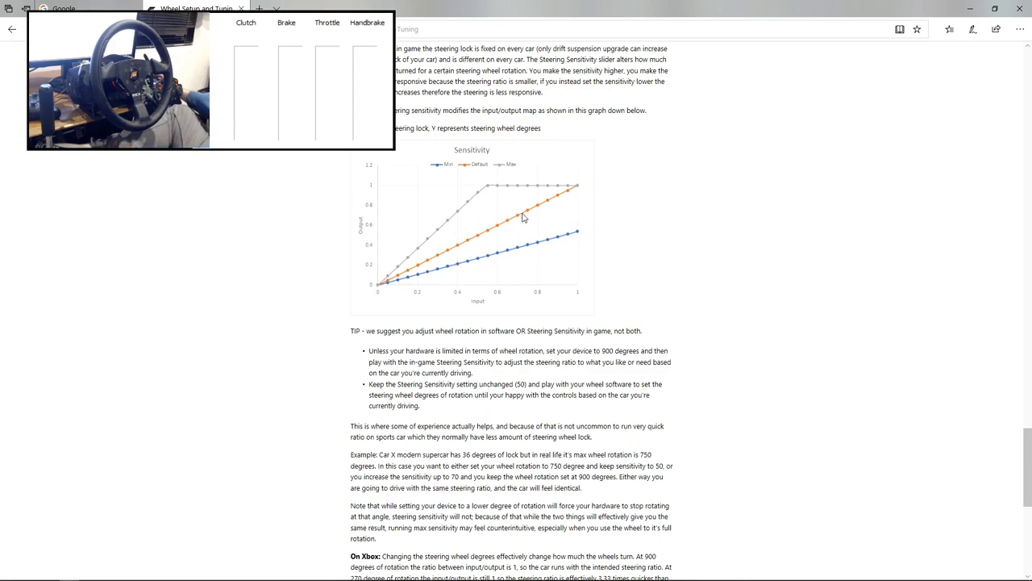
# - Scroll Forza's Advanced Wheel Settings down to Force Feedback Scale at 100
pyautogui.scroll(-3)
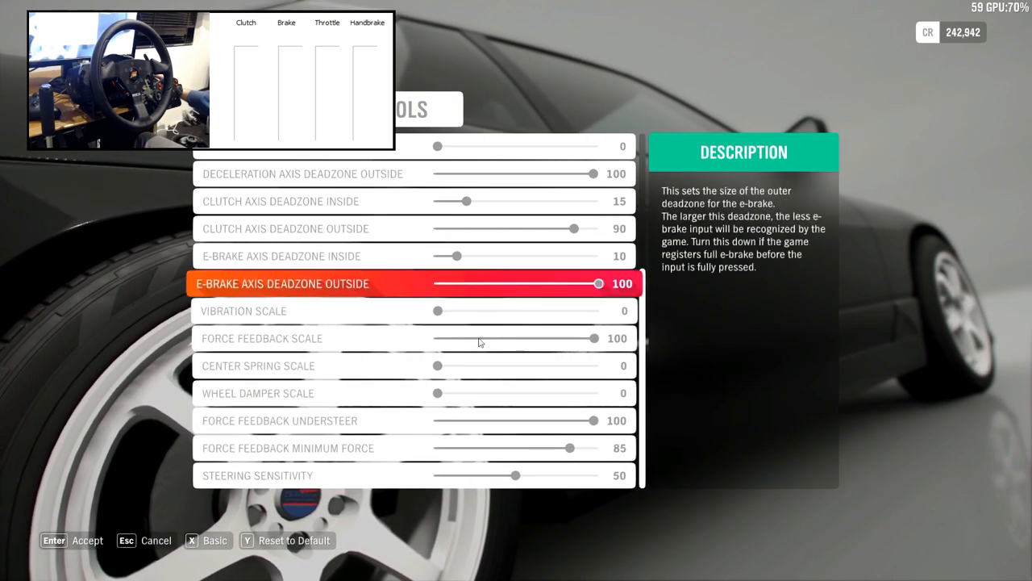
pyautogui.scroll(-3)
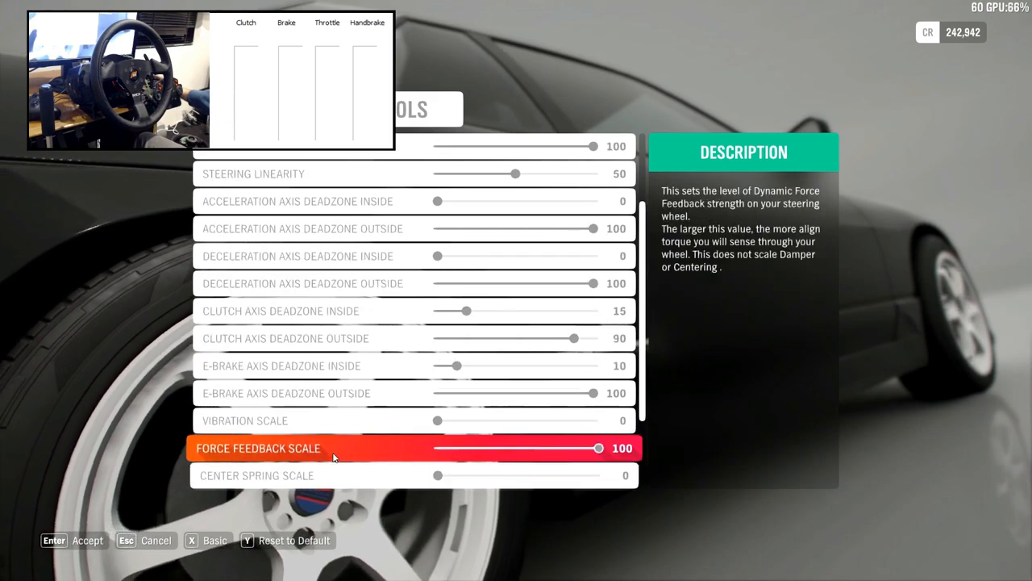